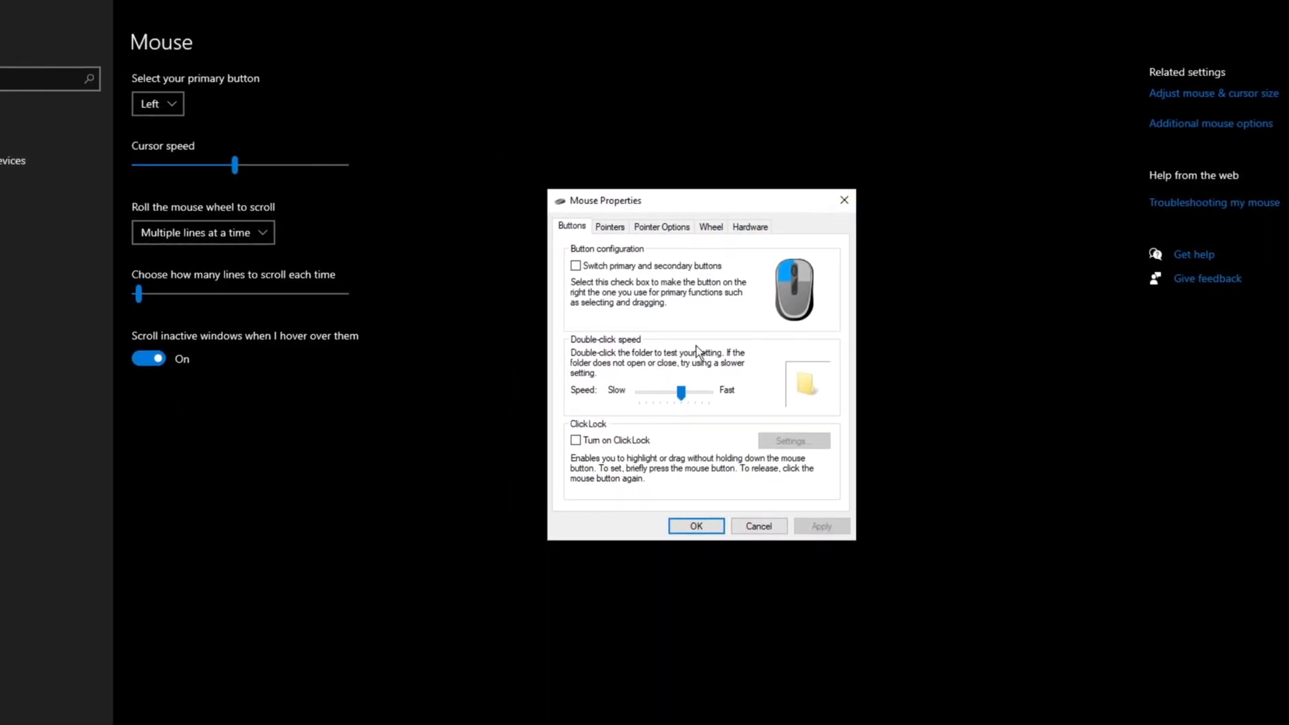
Scroll the DeviantArt 'cursors' search results and open the Capitaine cursors deviation
{"action": "left_click", "coordinate": [610, 226]}
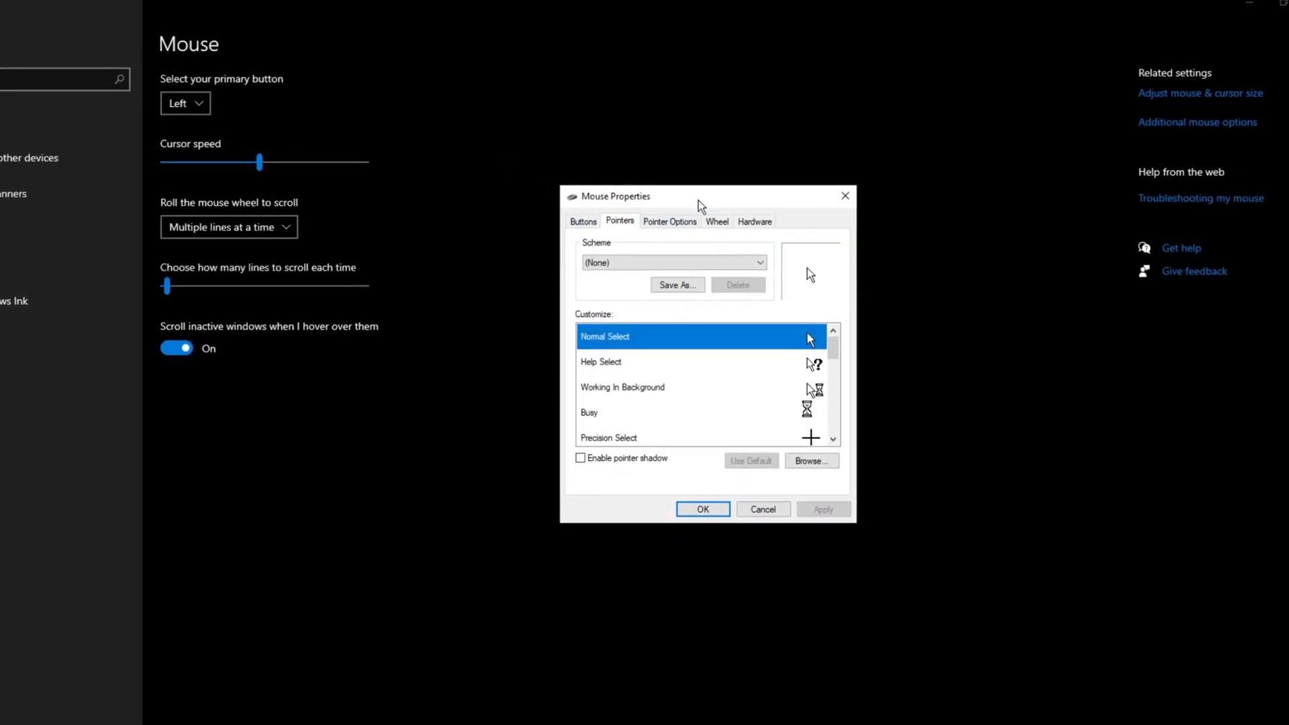
{"action": "left_click", "coordinate": [674, 262]}
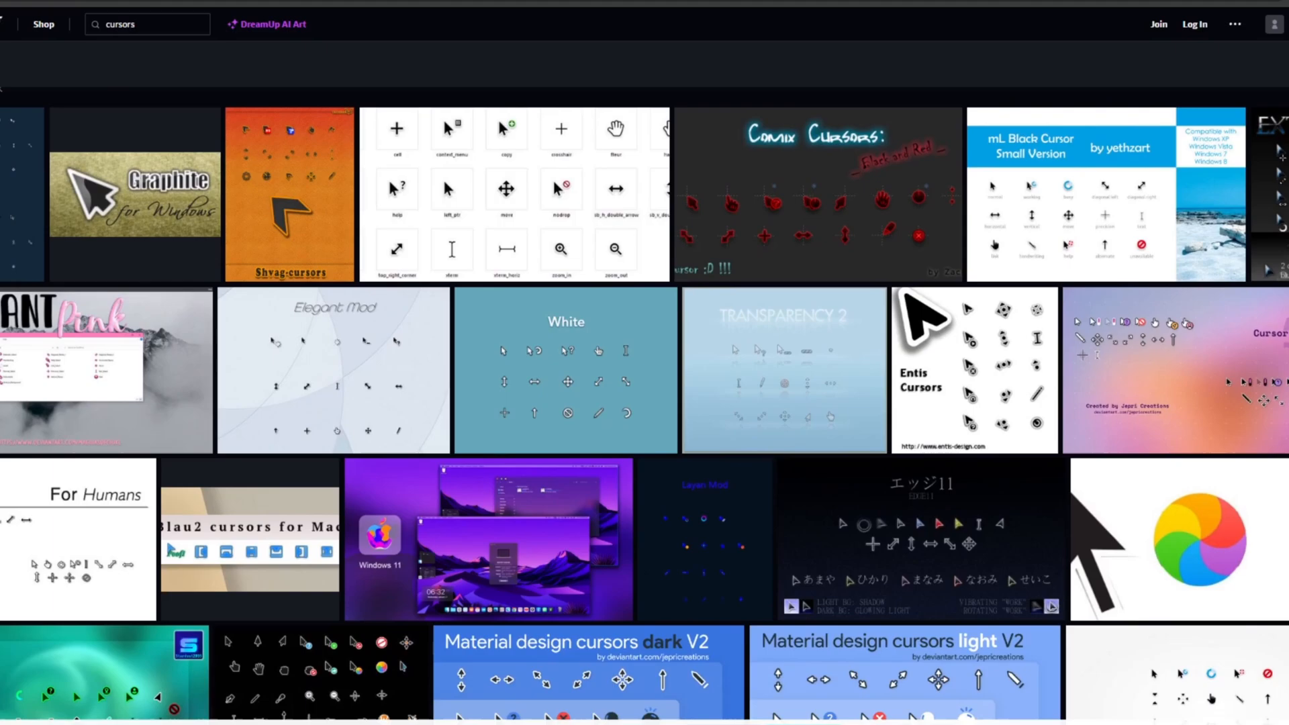
{"action": "scroll", "scroll_direction": "down", "scroll_amount": 3}
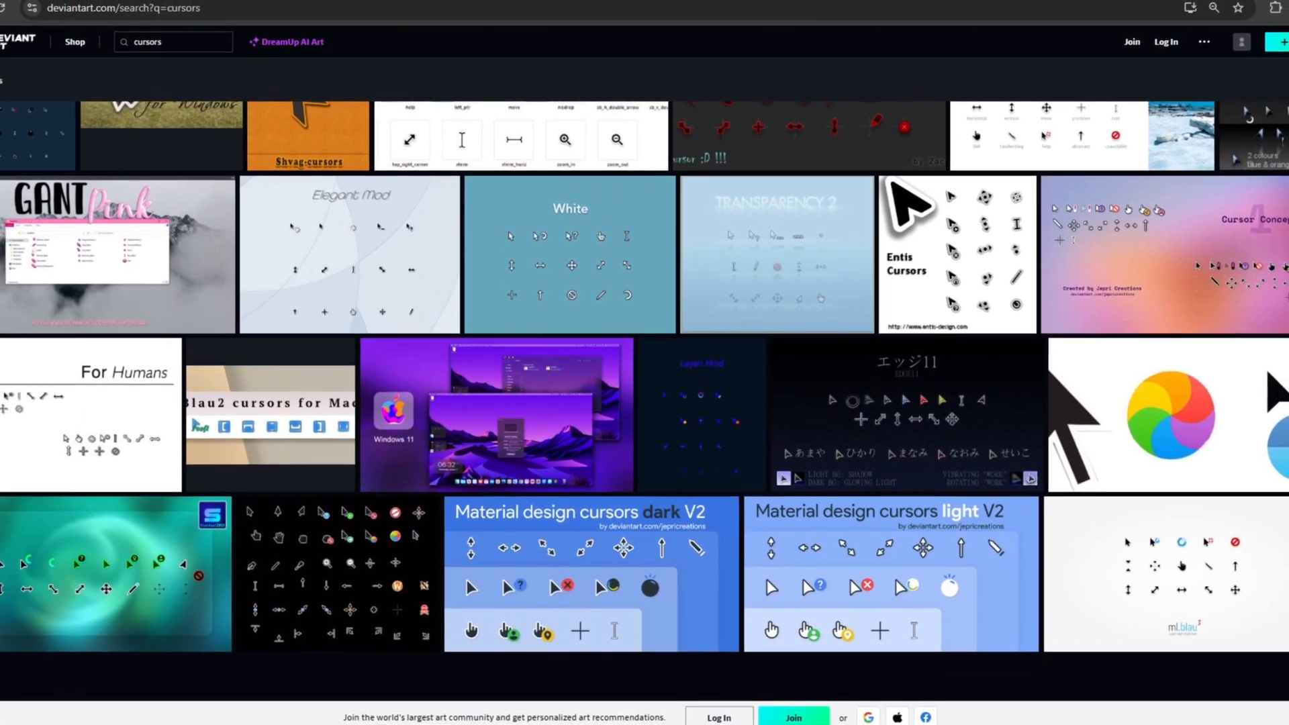
{"action": "scroll", "scroll_direction": "down", "scroll_amount": 3}
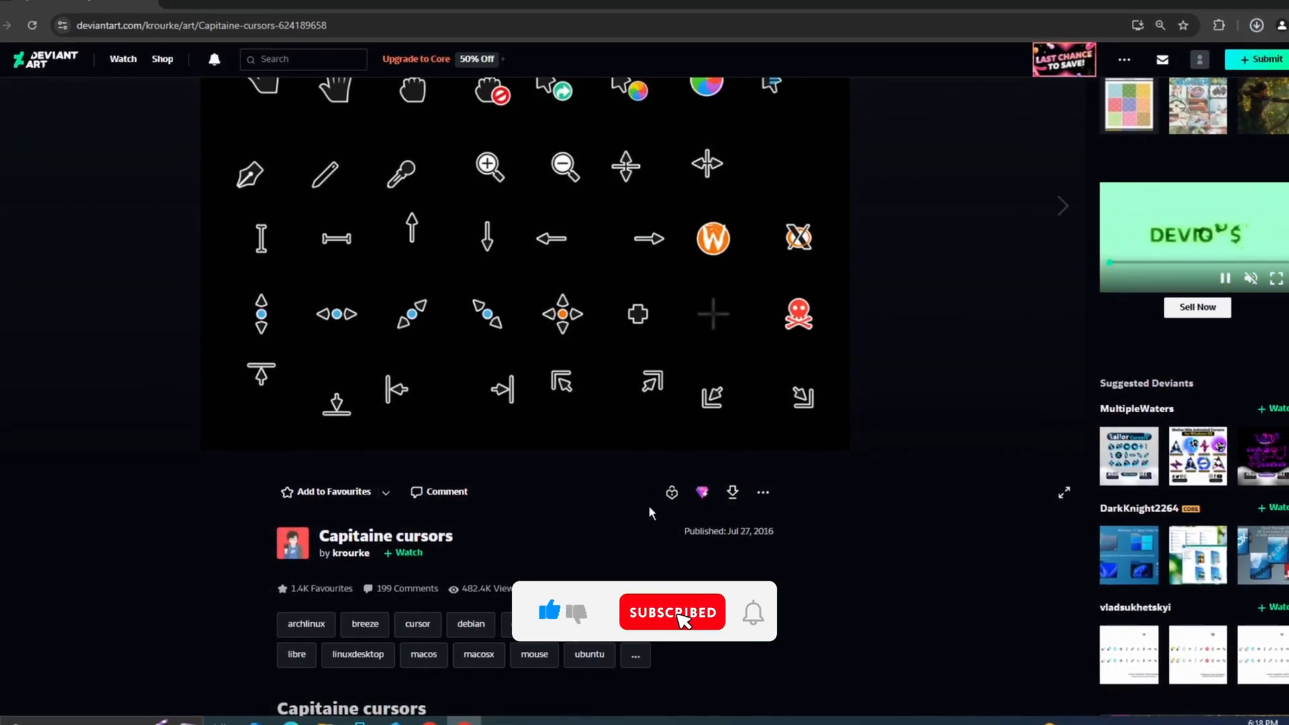
{"action": "left_click", "coordinate": [732, 491]}
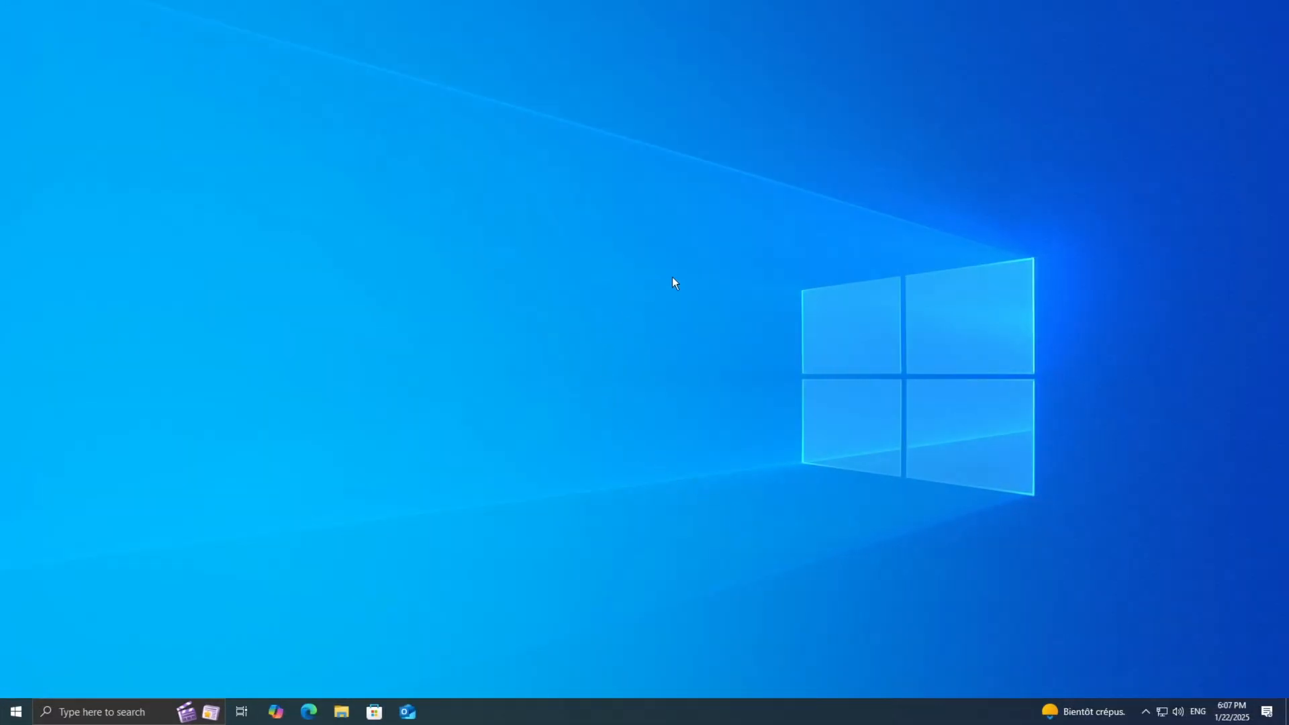
Search Windows for 'mouse settings' and open the Mouse settings result
{"action": "left_click", "coordinate": [15, 712]}
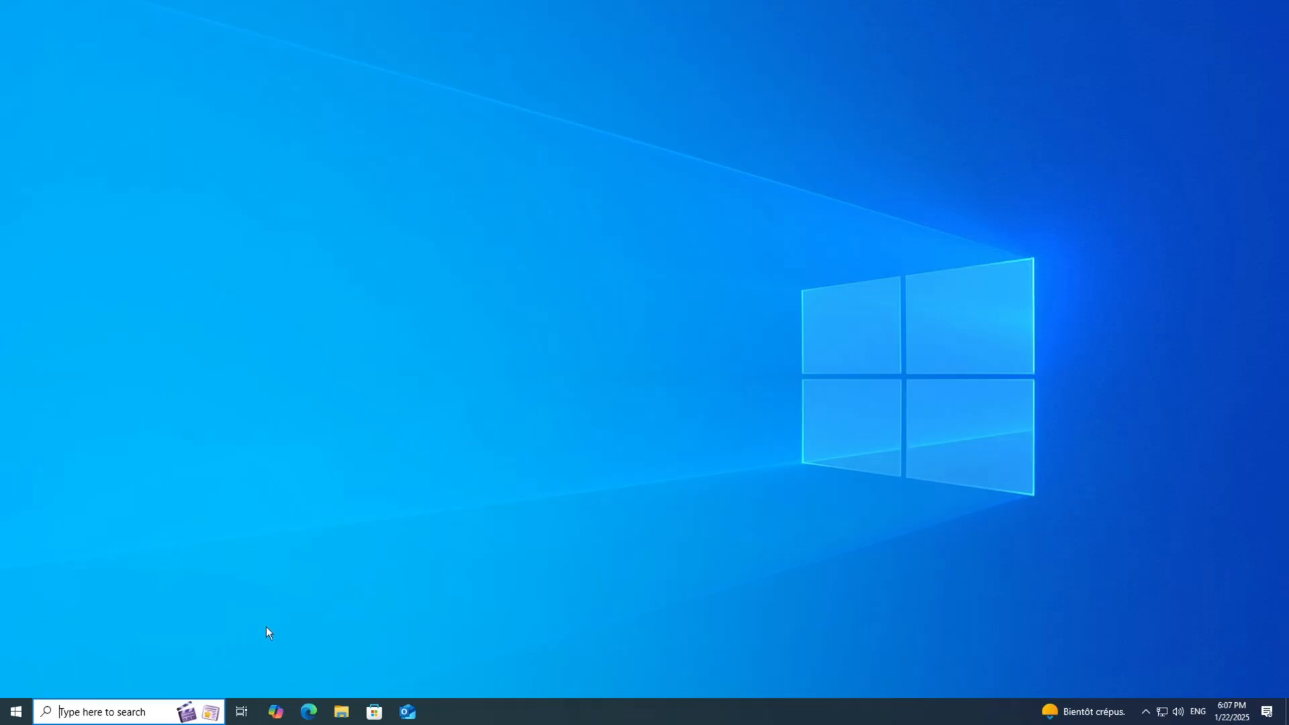
{"action": "type", "text": "mouse settings"}
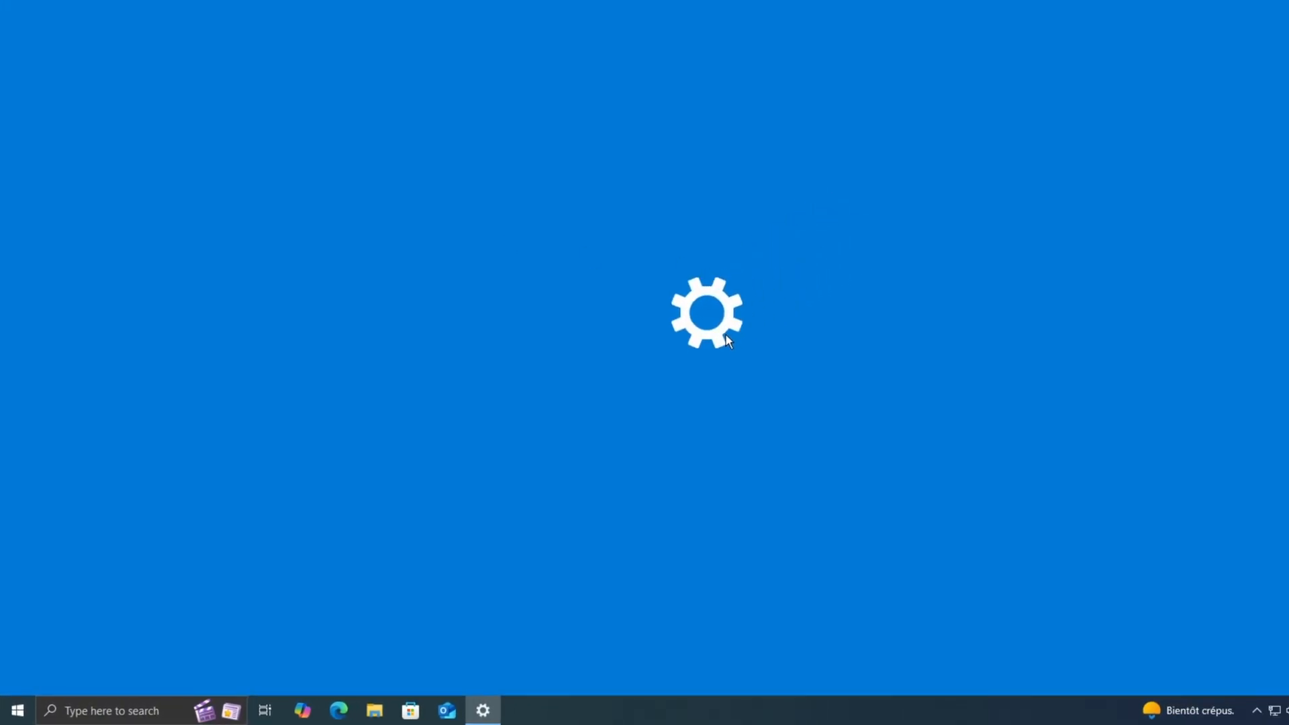
{"action": "left_click", "coordinate": [485, 711]}
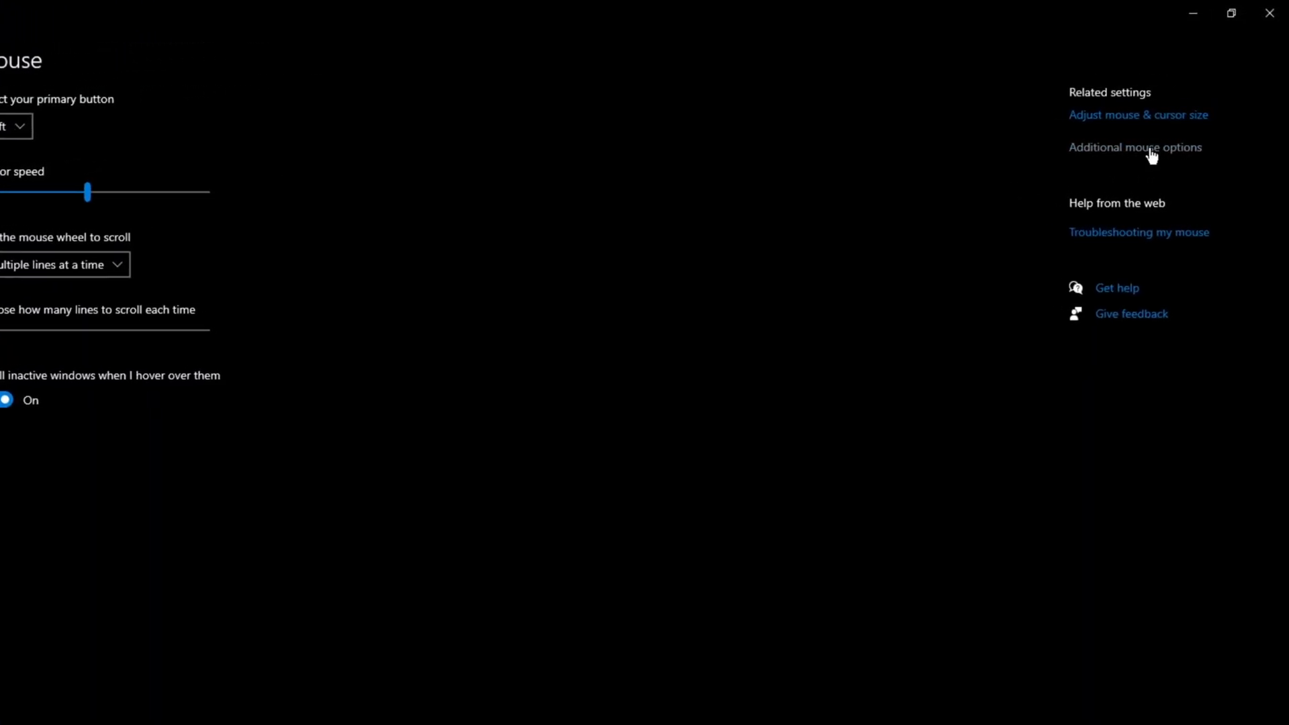
Open Mouse Properties' Pointers tab and preview built-in schemes like Windows Black
{"action": "left_click", "coordinate": [1136, 148]}
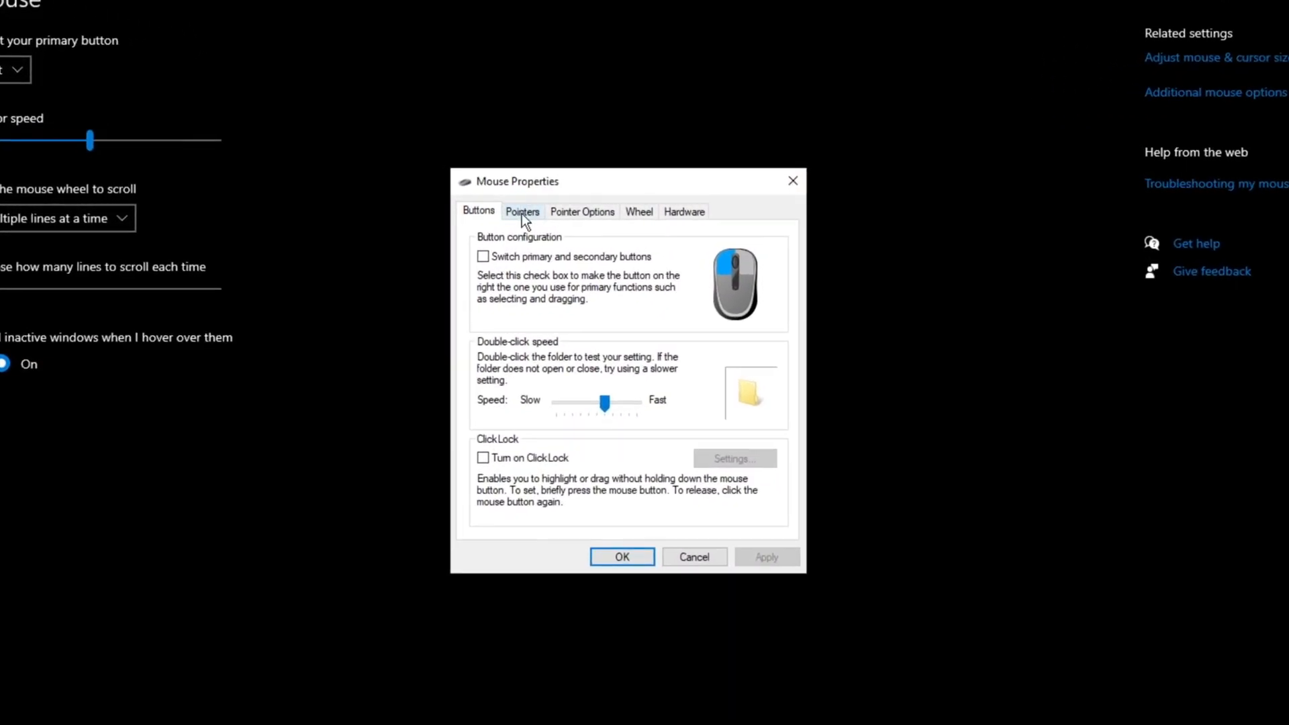
{"action": "left_click", "coordinate": [523, 212]}
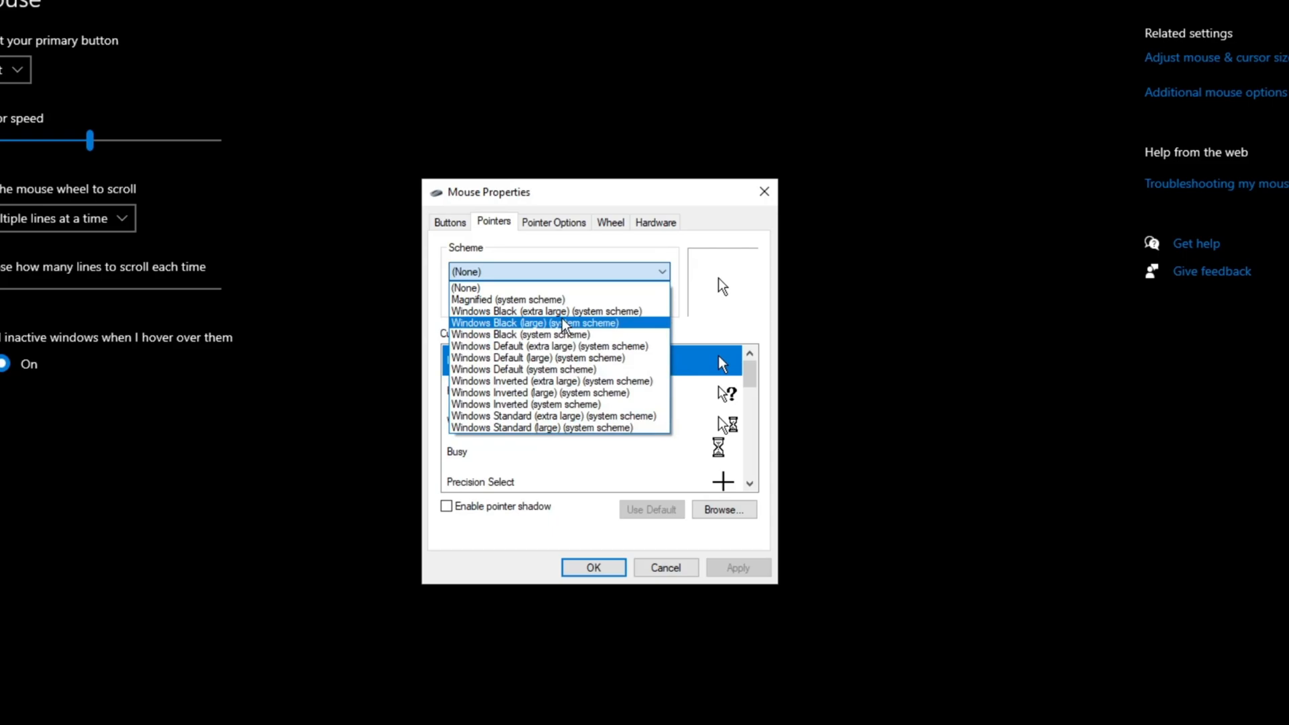
{"action": "left_click", "coordinate": [523, 334]}
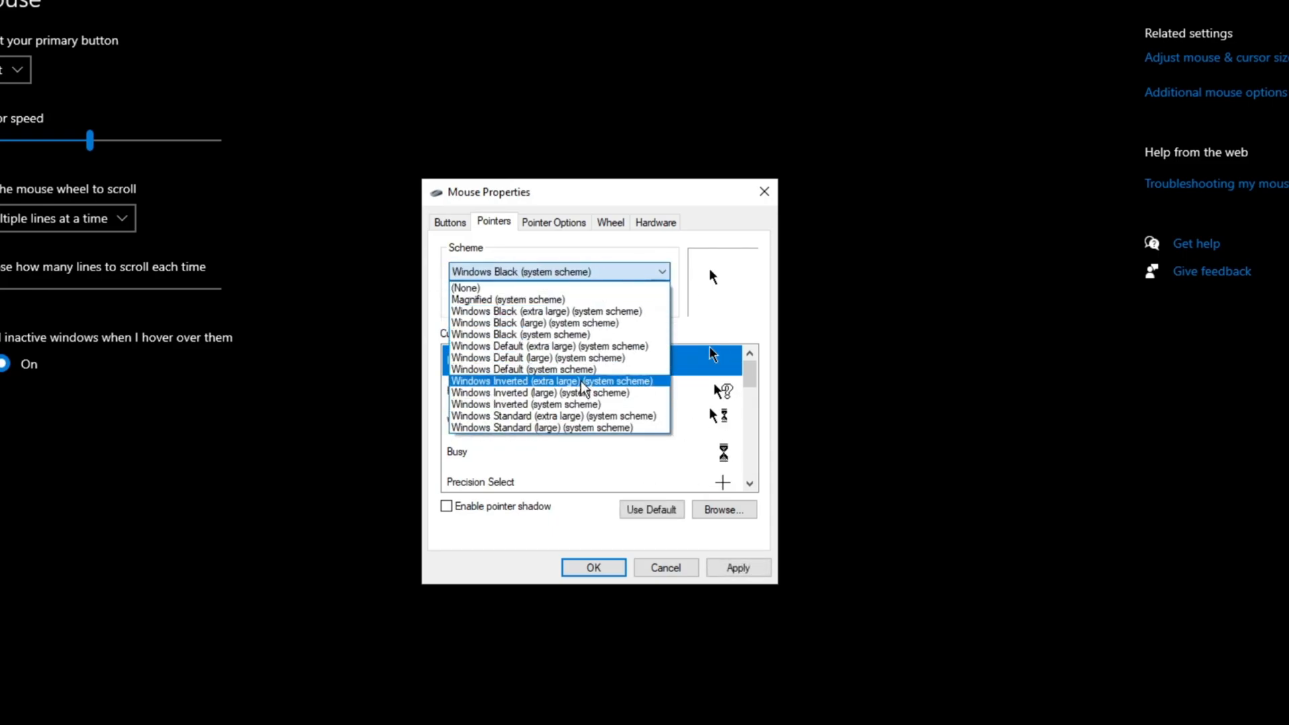
{"action": "left_click", "coordinate": [524, 369]}
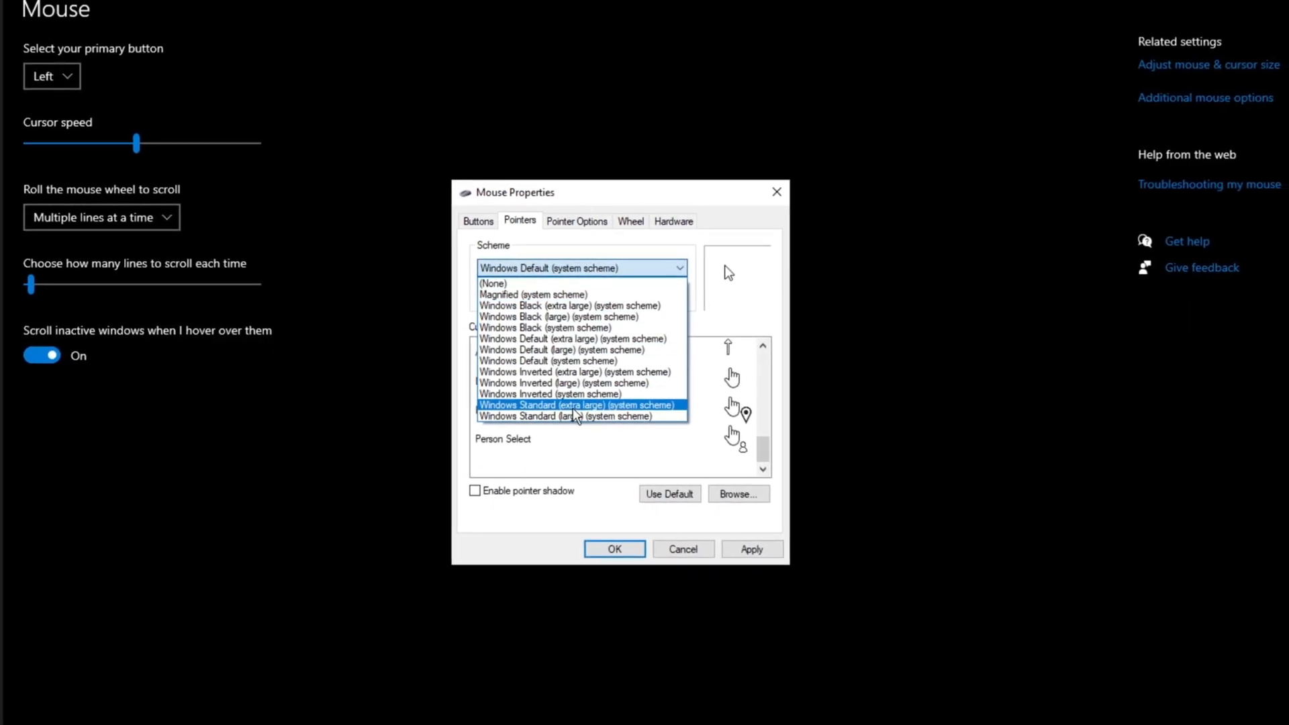
{"action": "left_click", "coordinate": [548, 394]}
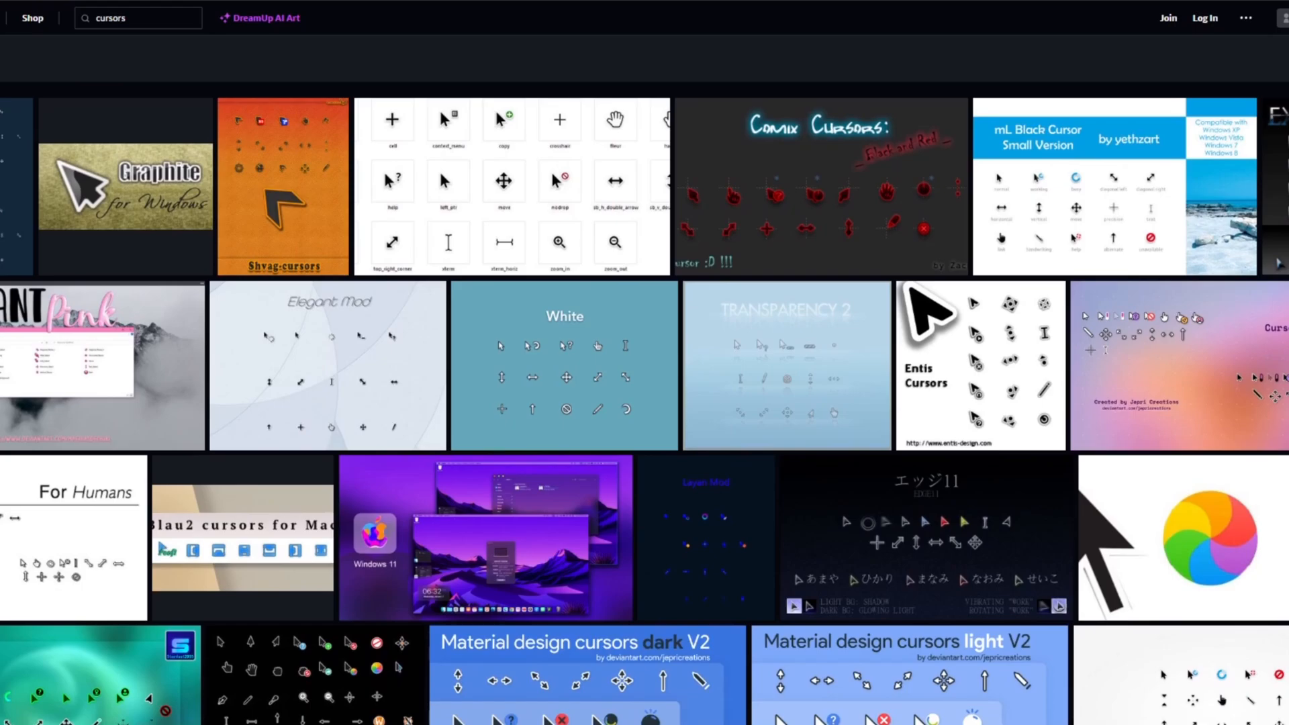
Browse the next page of DeviantArt cursor results, then switch to the GitHub tab
{"action": "scroll", "scroll_direction": "down", "scroll_amount": 3}
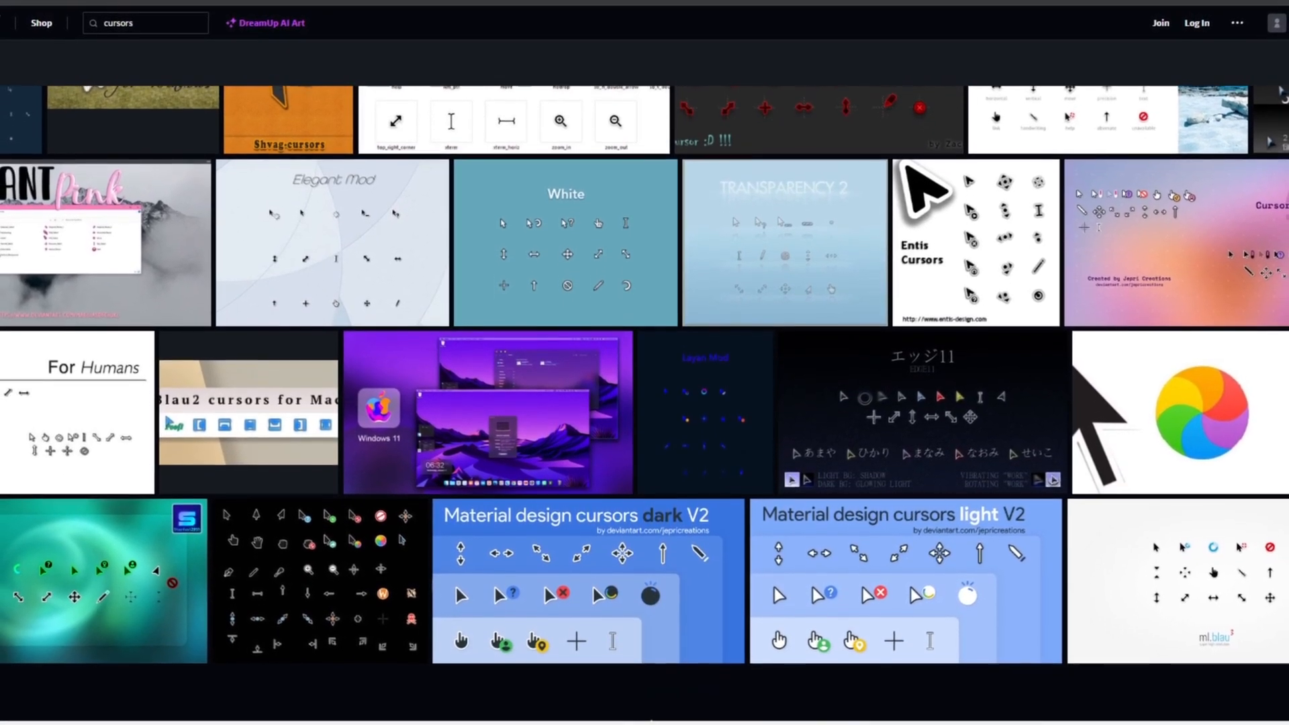
{"action": "scroll", "scroll_direction": "down", "scroll_amount": 3}
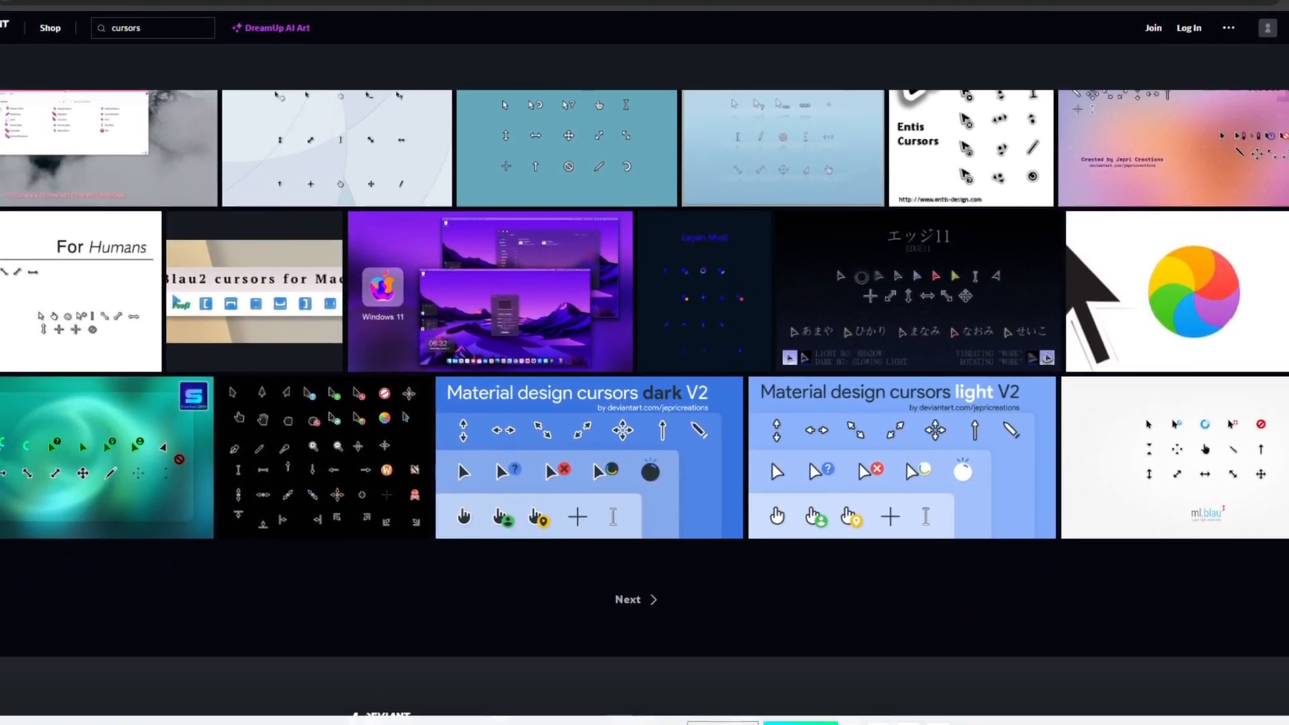
{"action": "scroll", "scroll_direction": "down", "scroll_amount": 3}
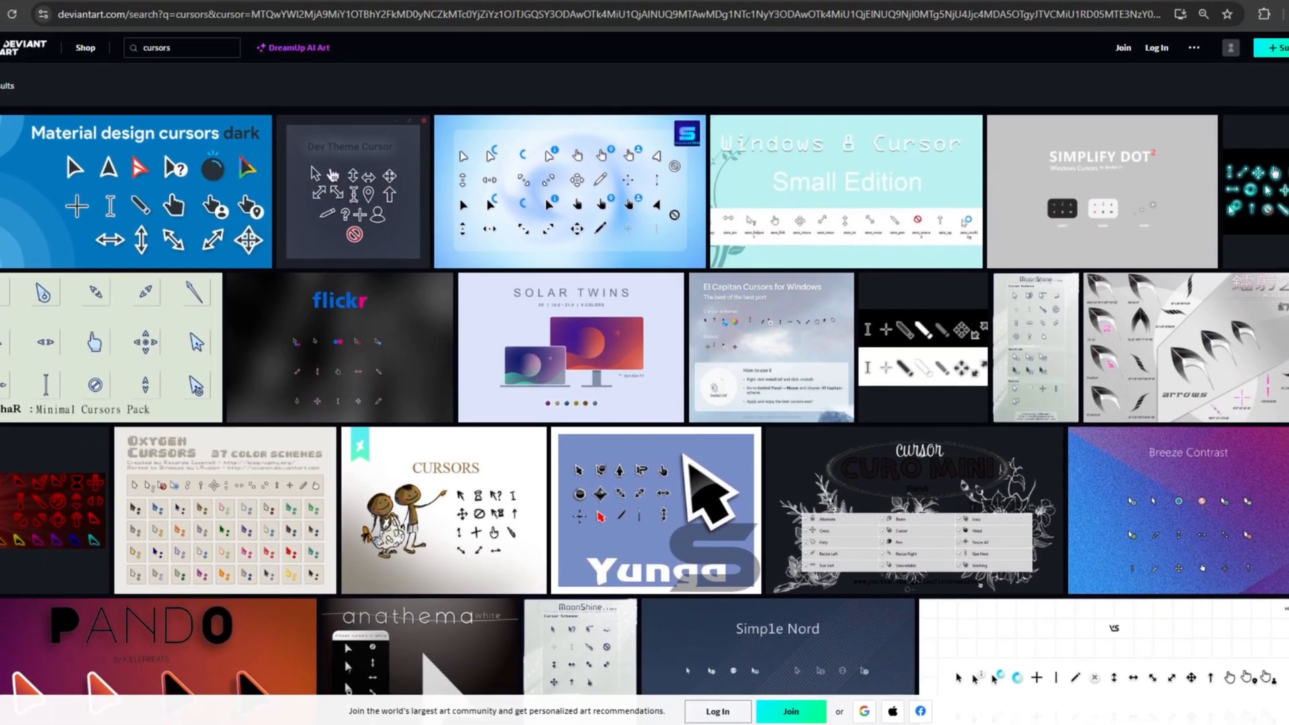
{"action": "scroll", "scroll_direction": "down", "scroll_amount": 3}
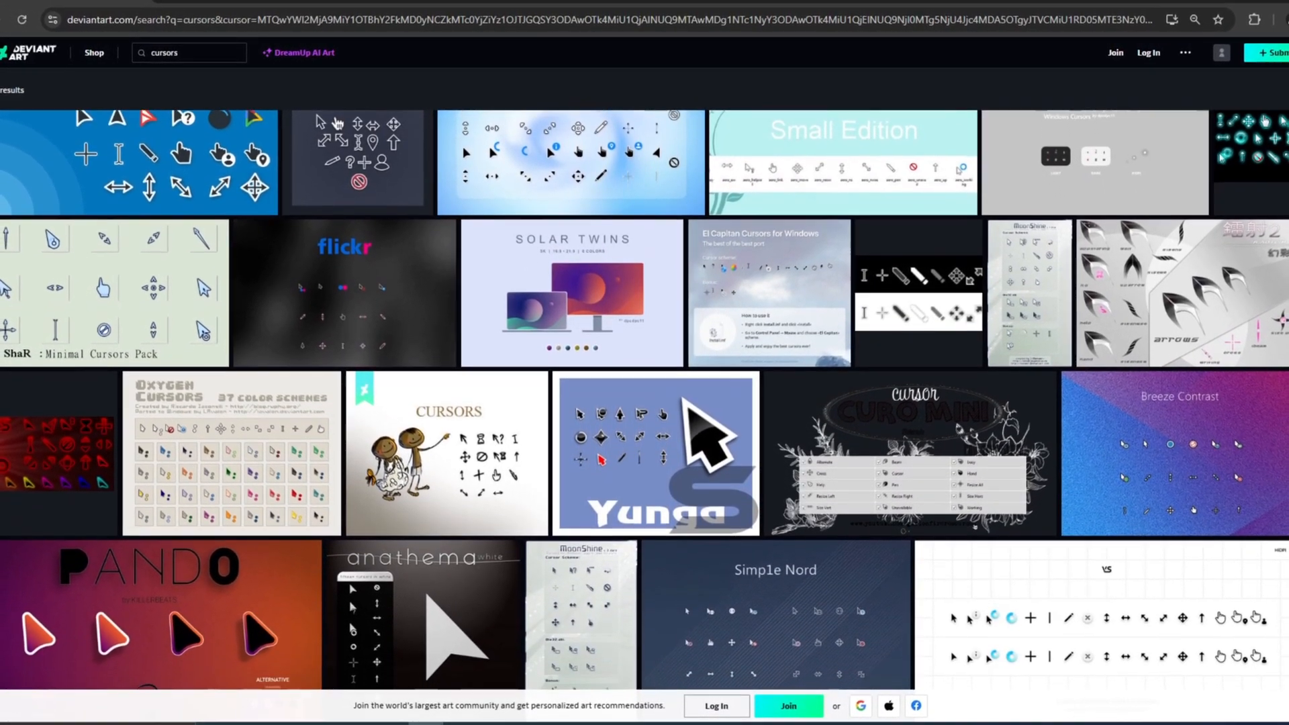
{"action": "scroll", "scroll_direction": "down", "scroll_amount": 3}
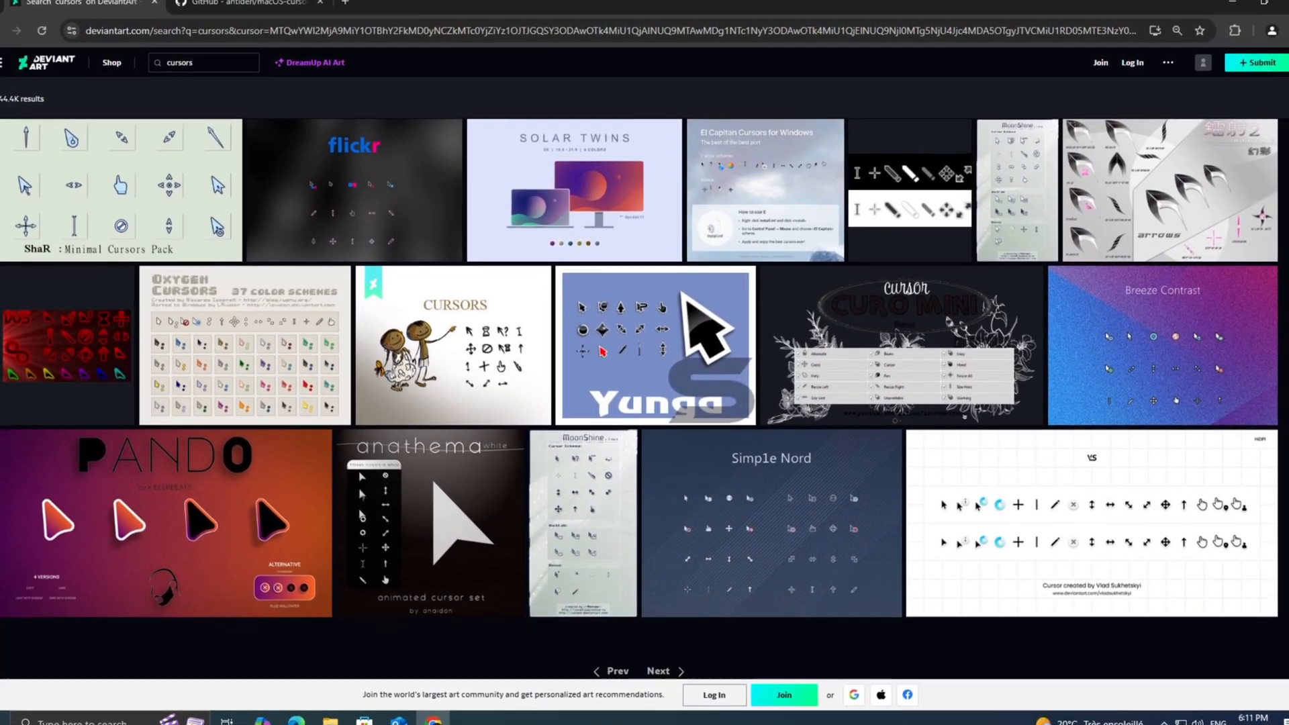
{"action": "scroll", "scroll_direction": "down", "scroll_amount": 3}
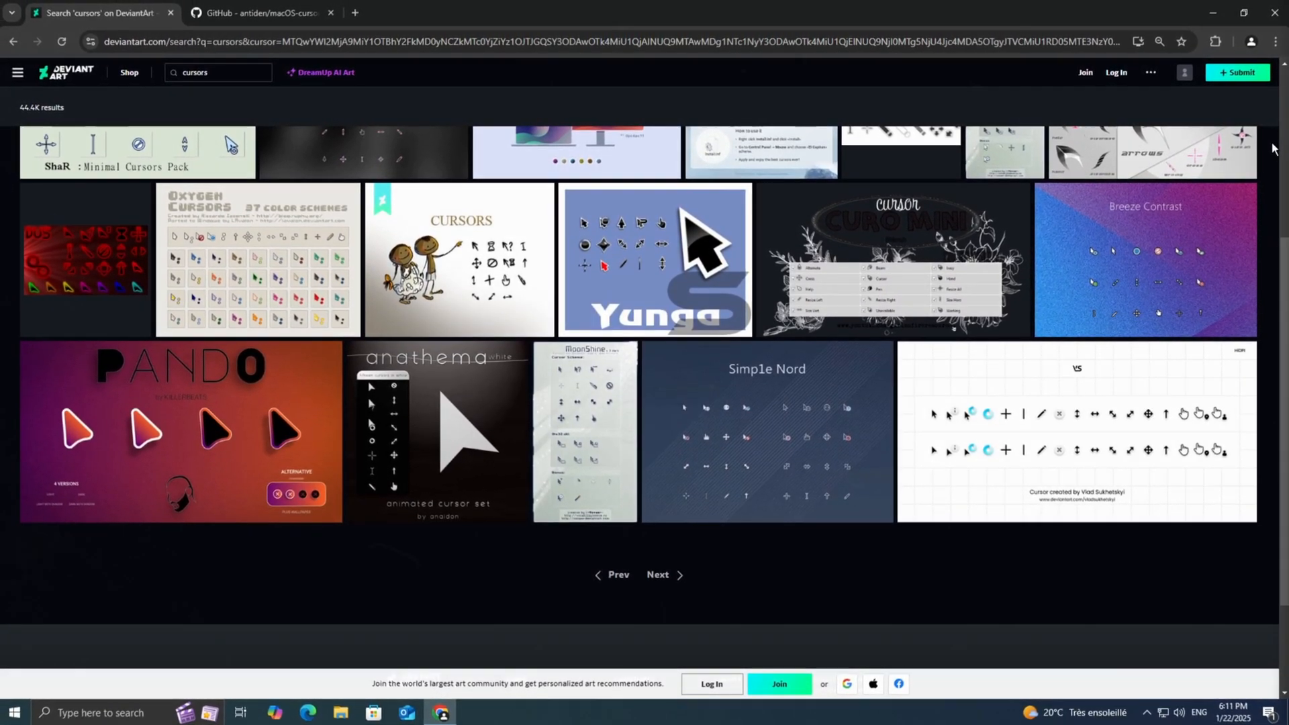
{"action": "left_click", "coordinate": [257, 13]}
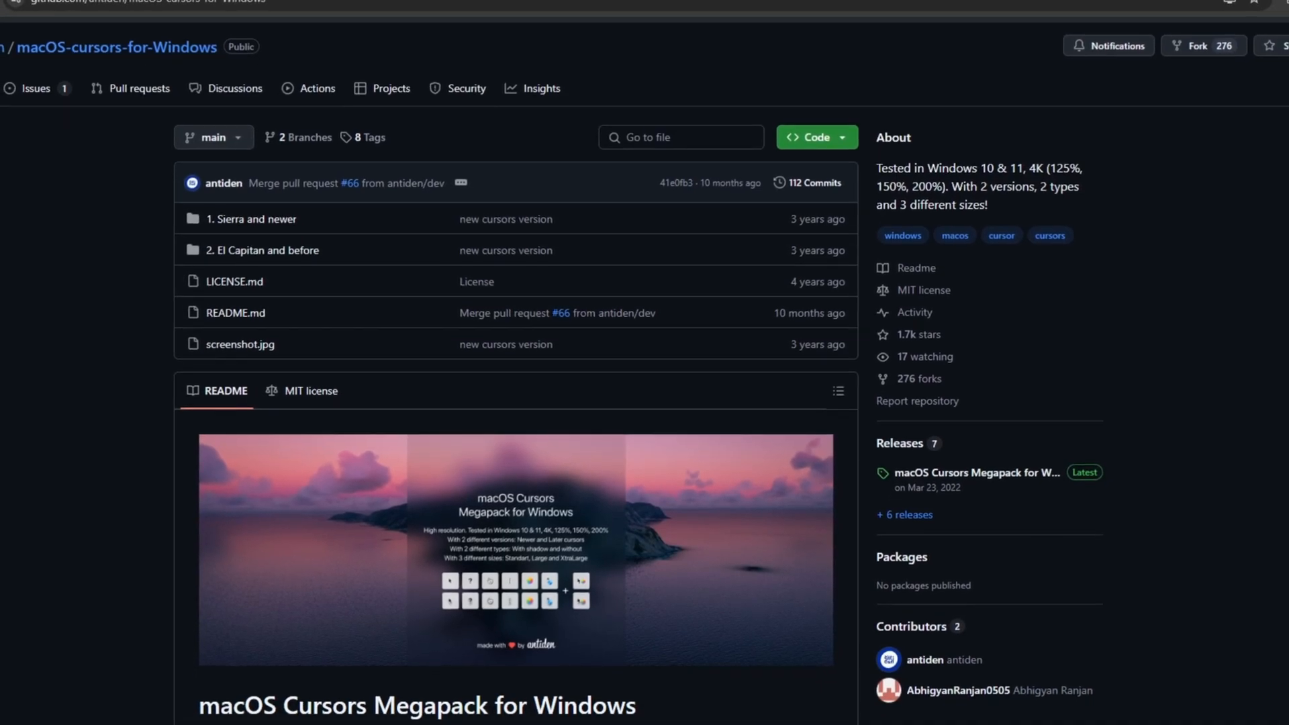
Read the macOS Cursors Megapack README down to 'How to use it', then return to DeviantArt
{"action": "scroll", "scroll_direction": "down", "scroll_amount": 3}
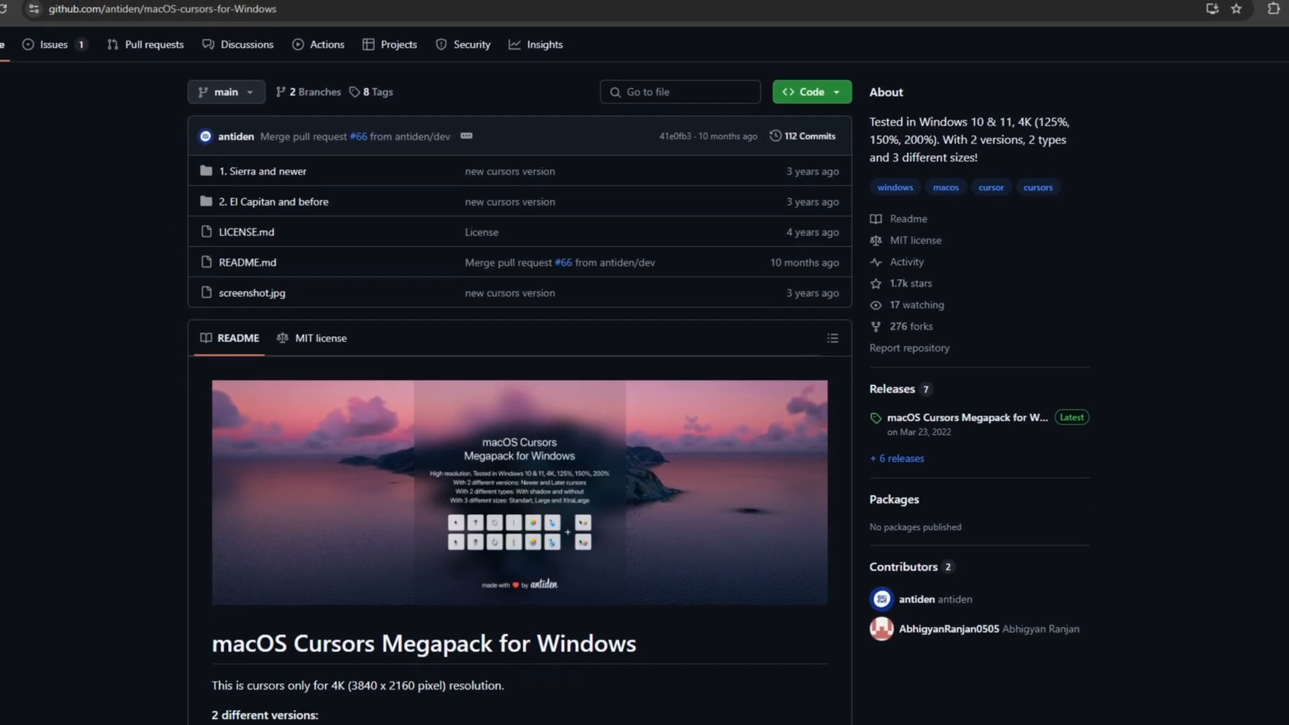
{"action": "scroll", "scroll_direction": "down", "scroll_amount": 3}
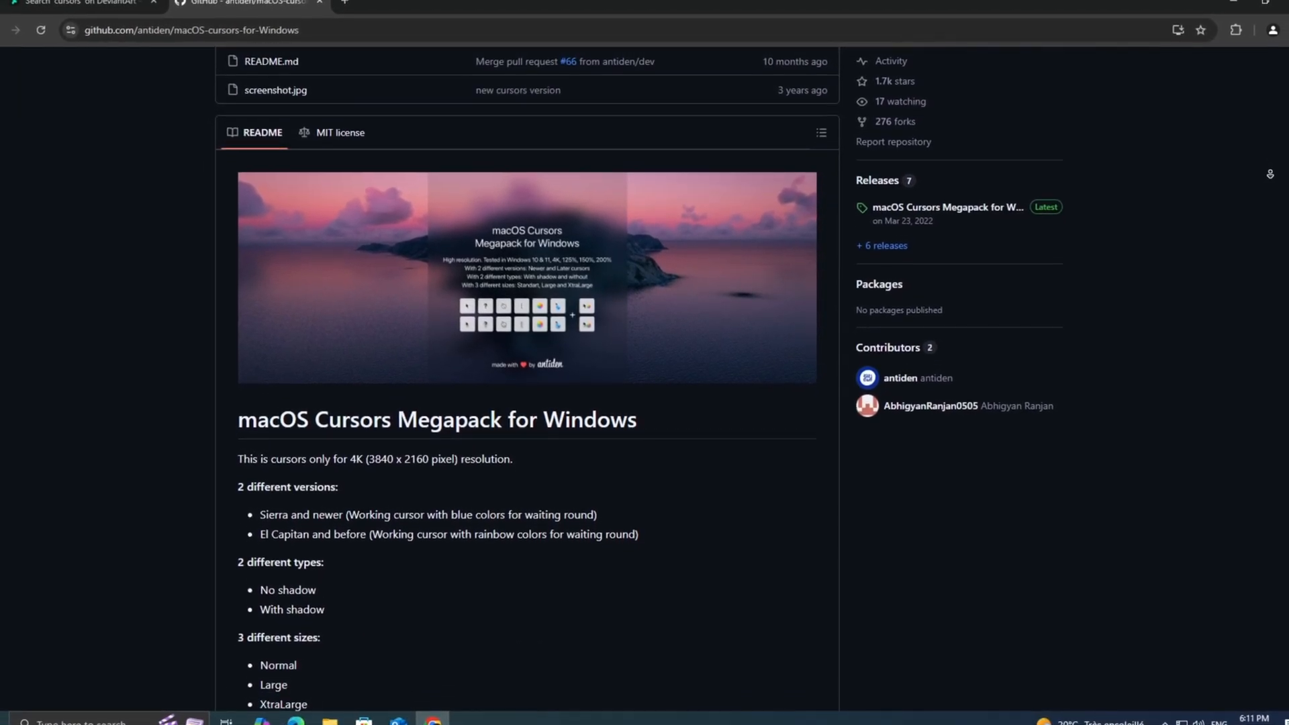
{"action": "scroll", "scroll_direction": "down", "scroll_amount": 3}
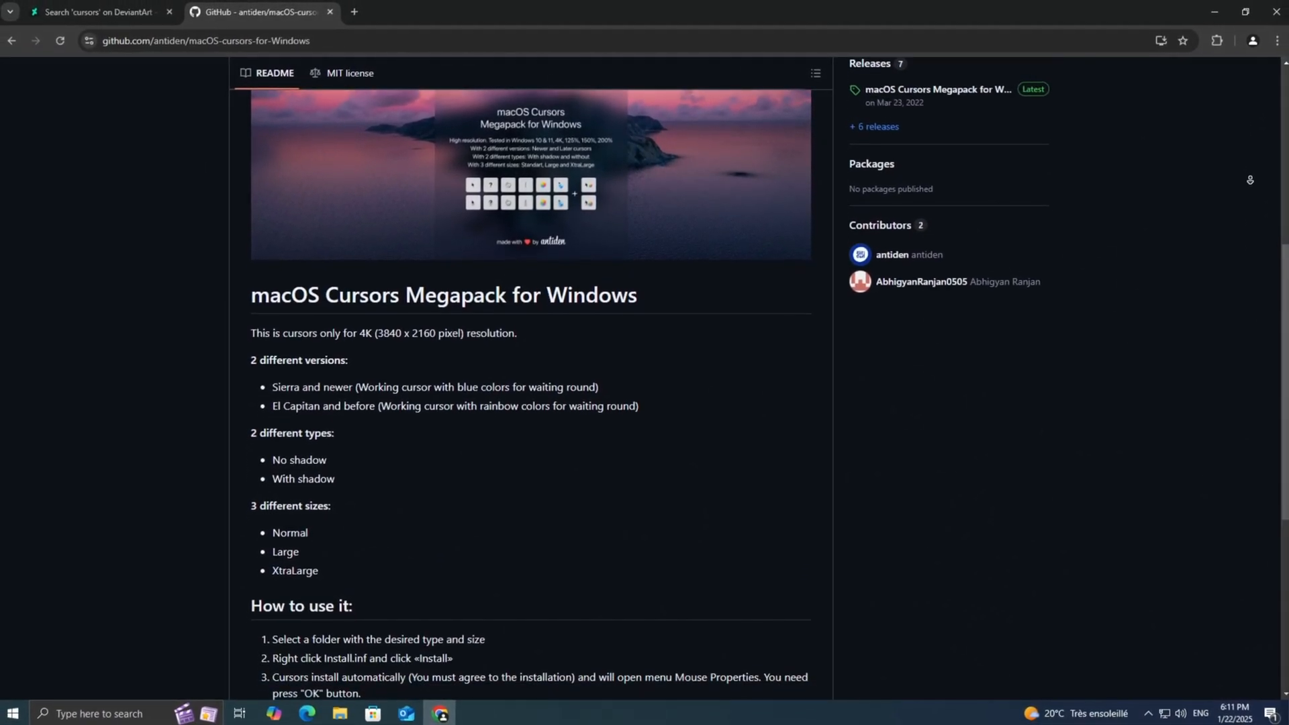
{"action": "left_click", "coordinate": [101, 14]}
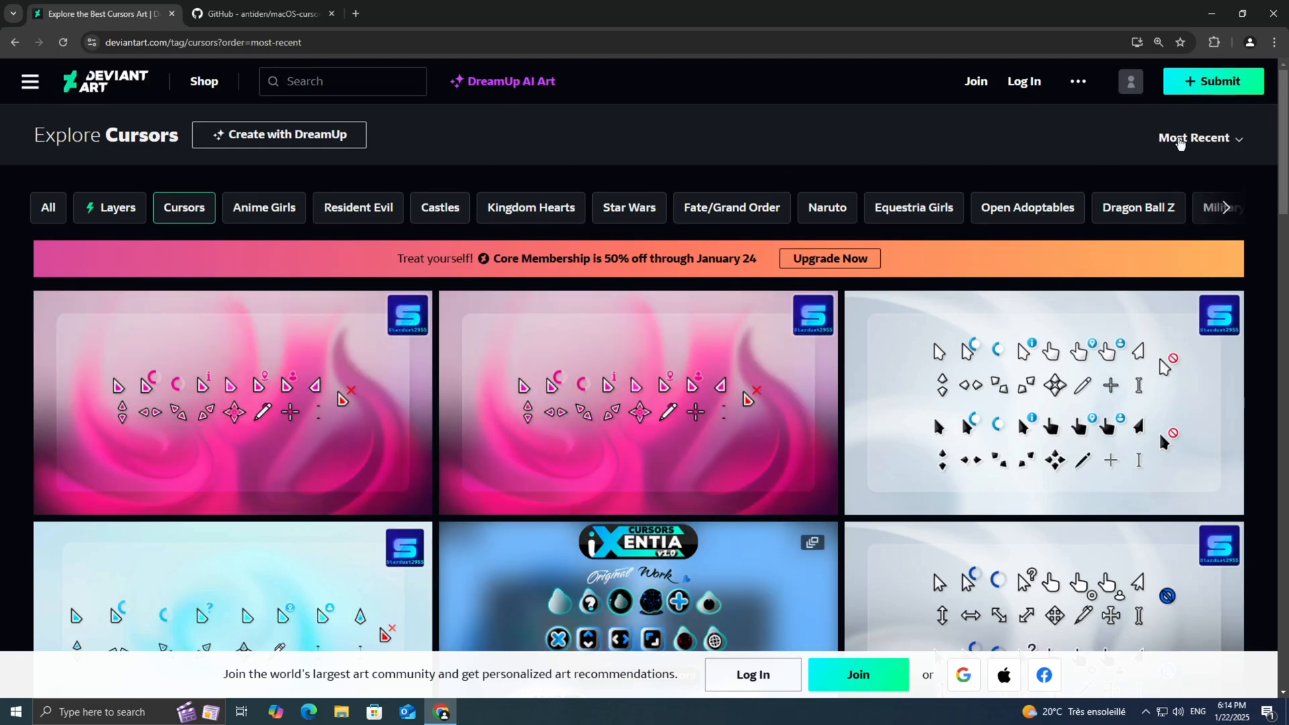
Find Capitaine cursors in the DeviantArt 'cursors' results and take its free download
{"action": "left_click", "coordinate": [1193, 138]}
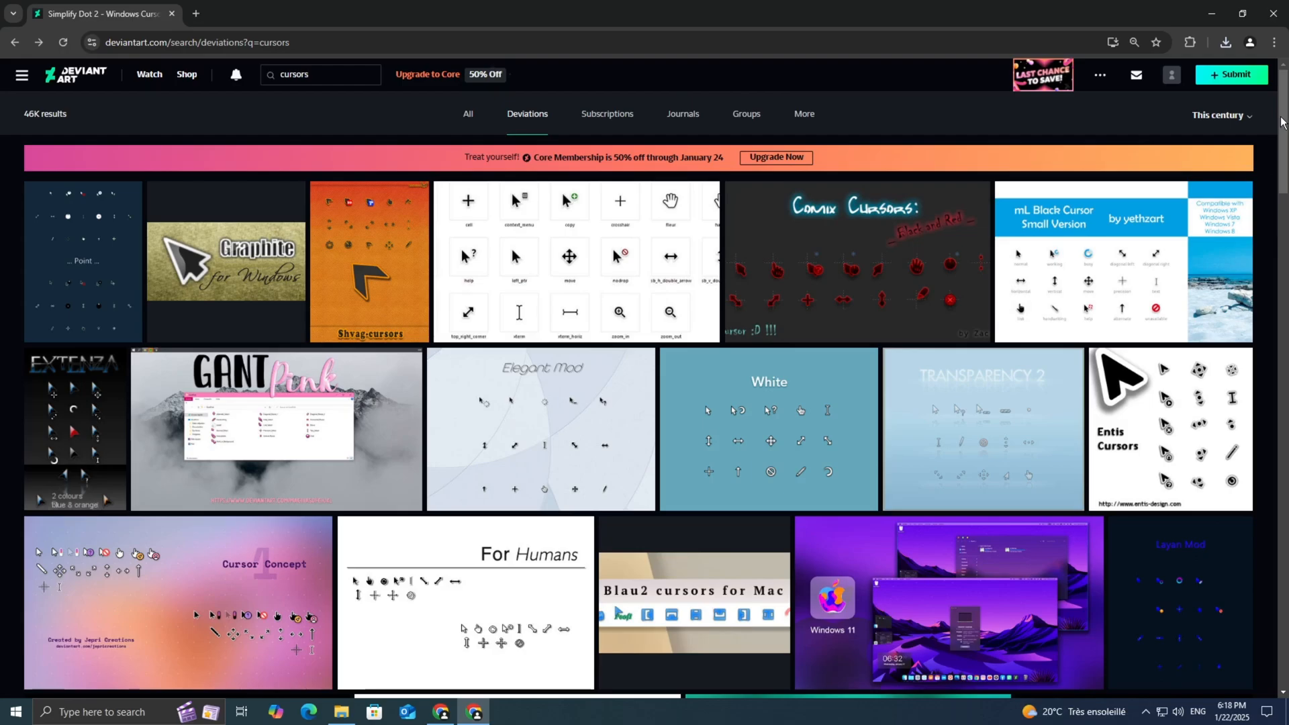
{"action": "scroll", "scroll_direction": "down", "scroll_amount": 3}
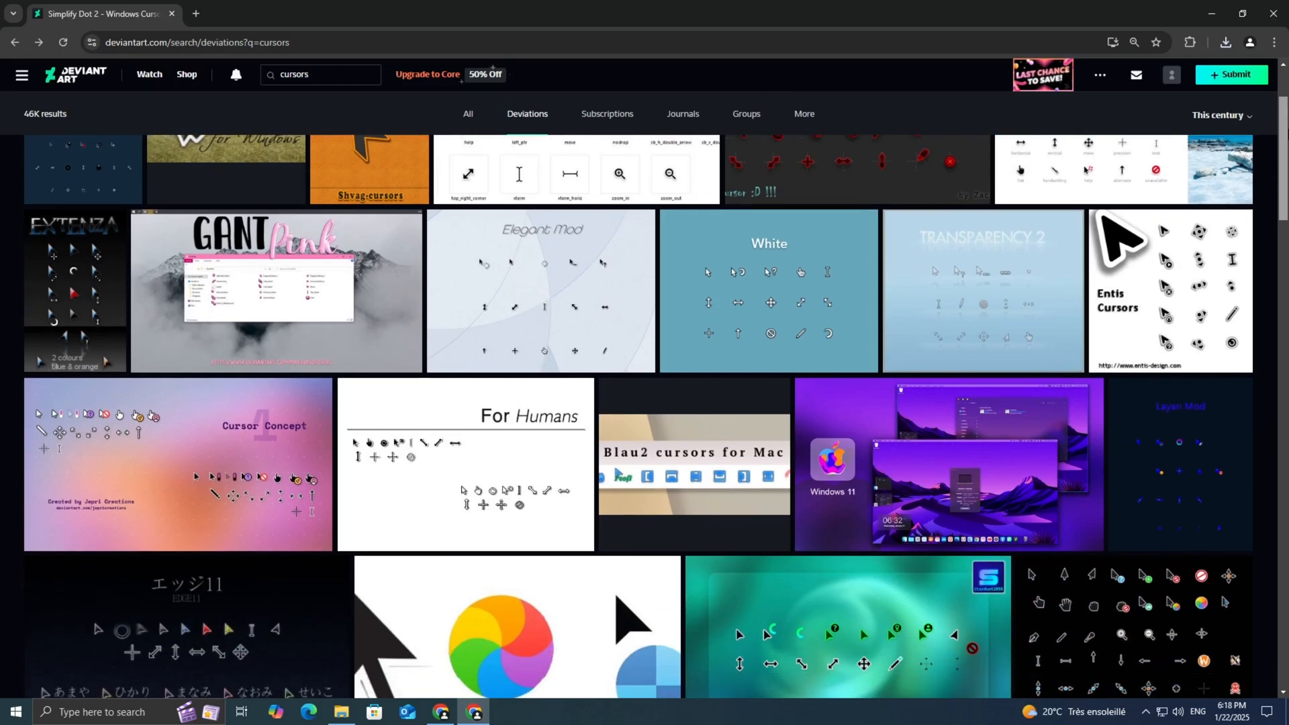
{"action": "scroll", "scroll_direction": "down", "scroll_amount": 3}
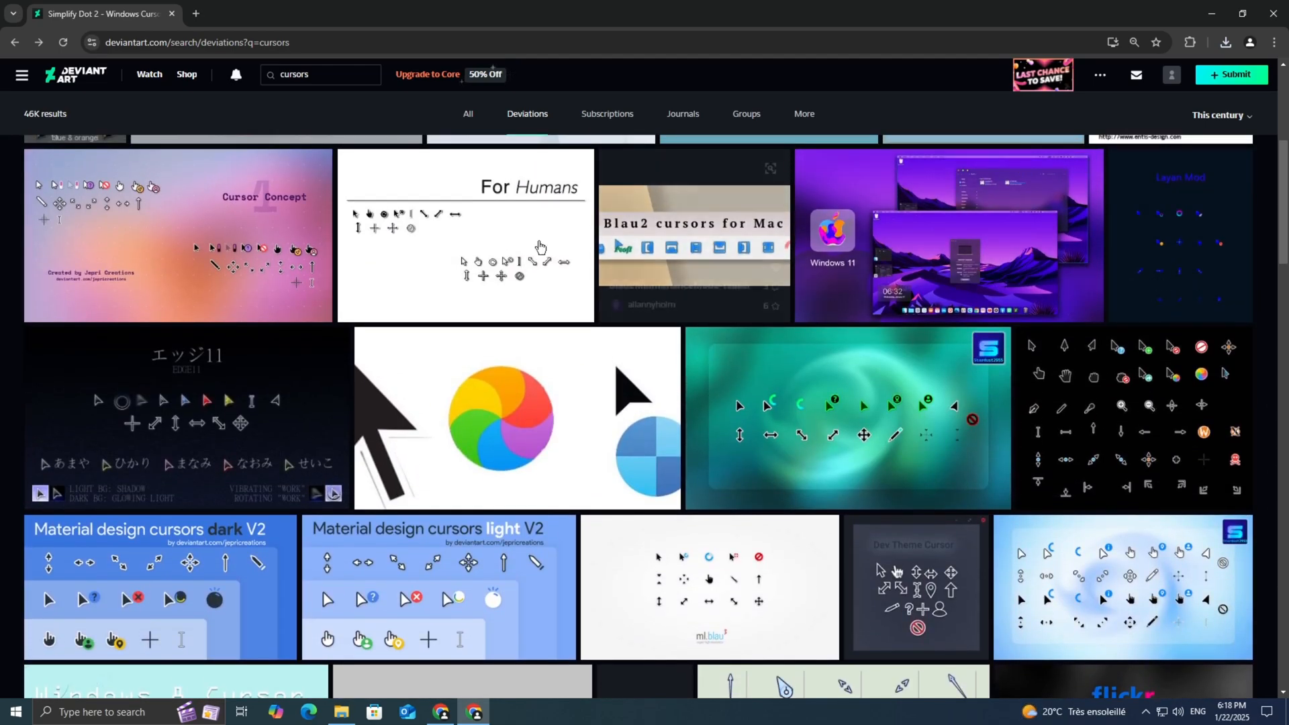
{"action": "mouse_move", "coordinate": [1131, 413]}
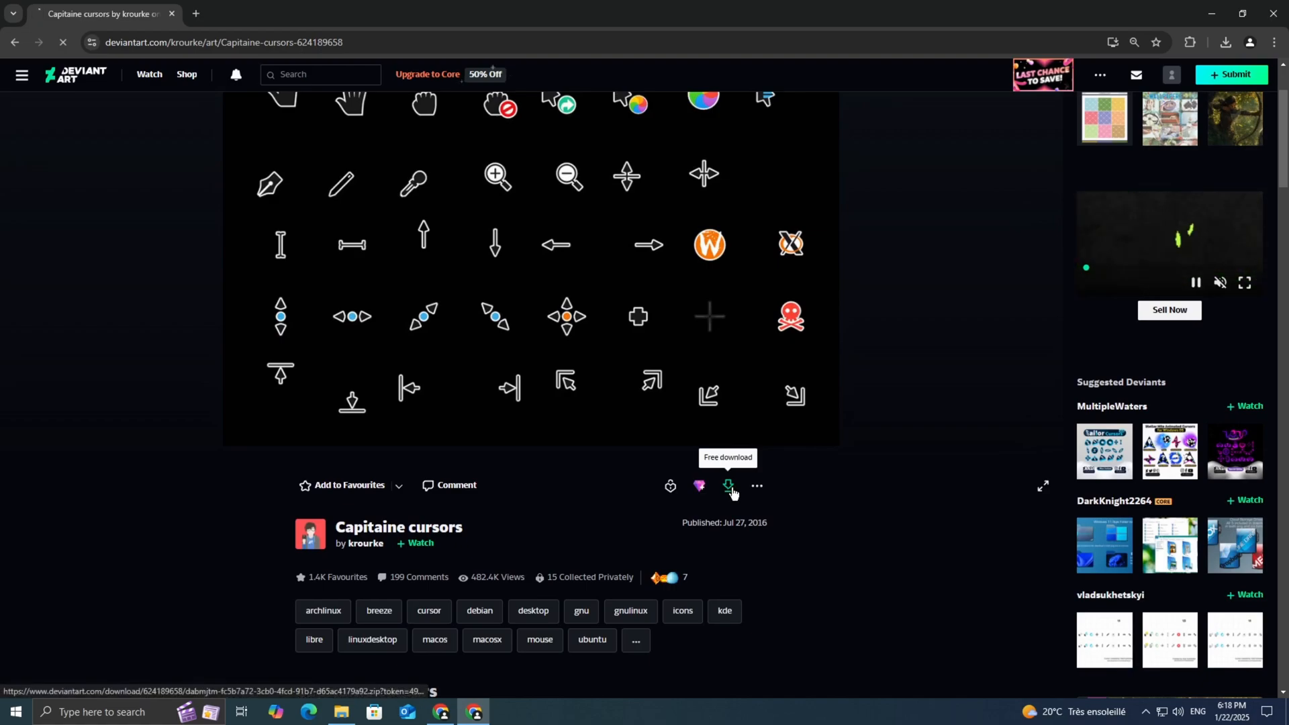
{"action": "left_click", "coordinate": [728, 486]}
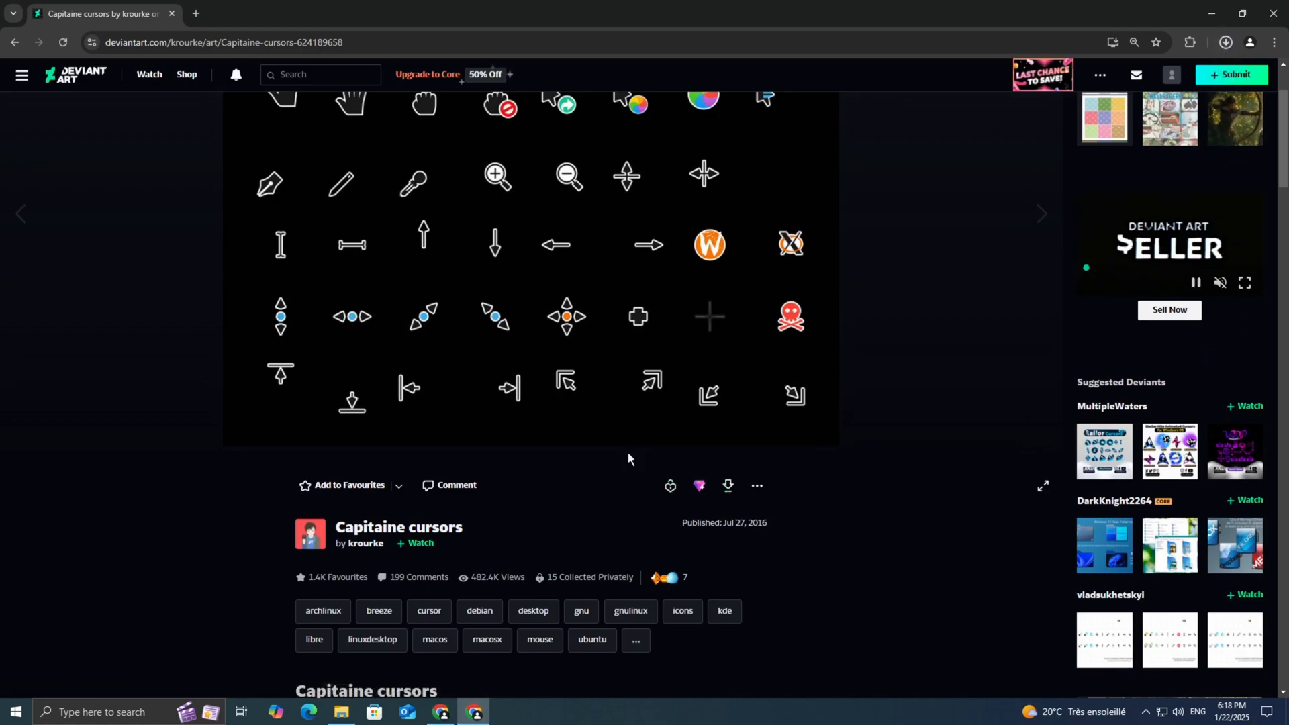
{"action": "left_click", "coordinate": [728, 485]}
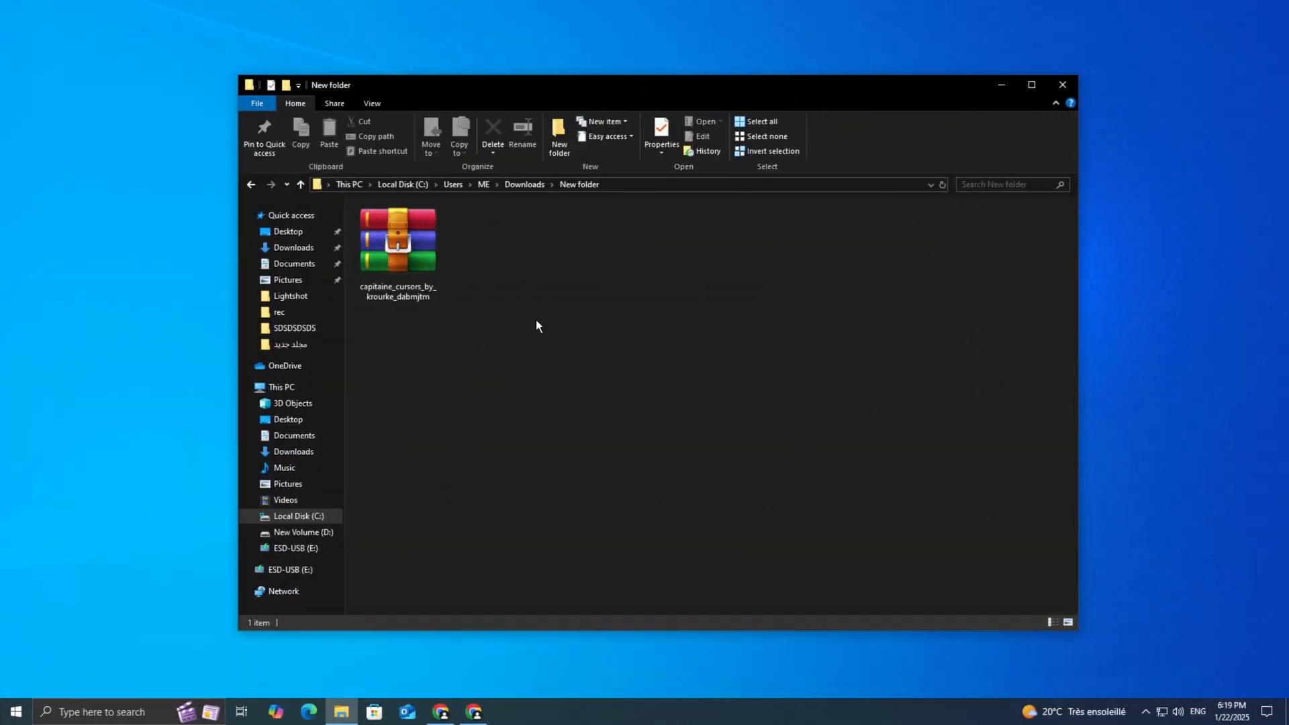
Extract the Capitaine archive to its own folder and browse into capitaine-cursors-r2, src and x1
{"action": "right_click", "coordinate": [397, 238]}
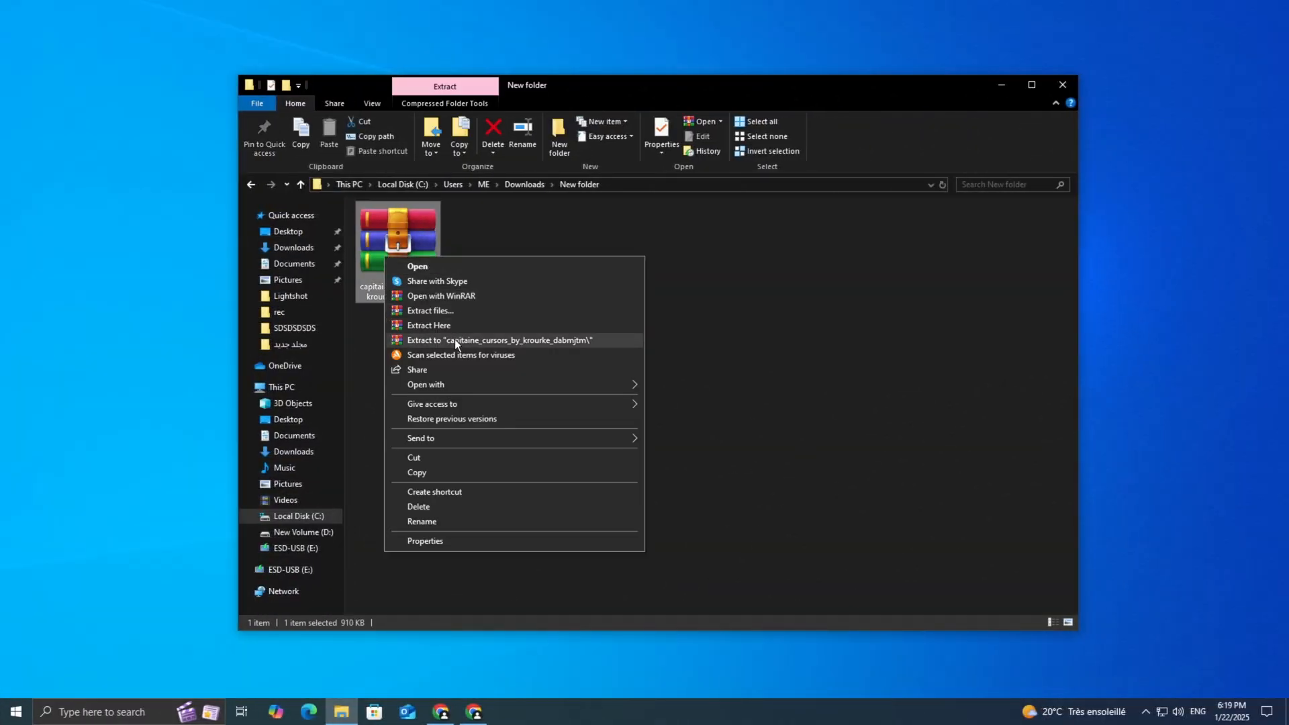
{"action": "left_click", "coordinate": [500, 340]}
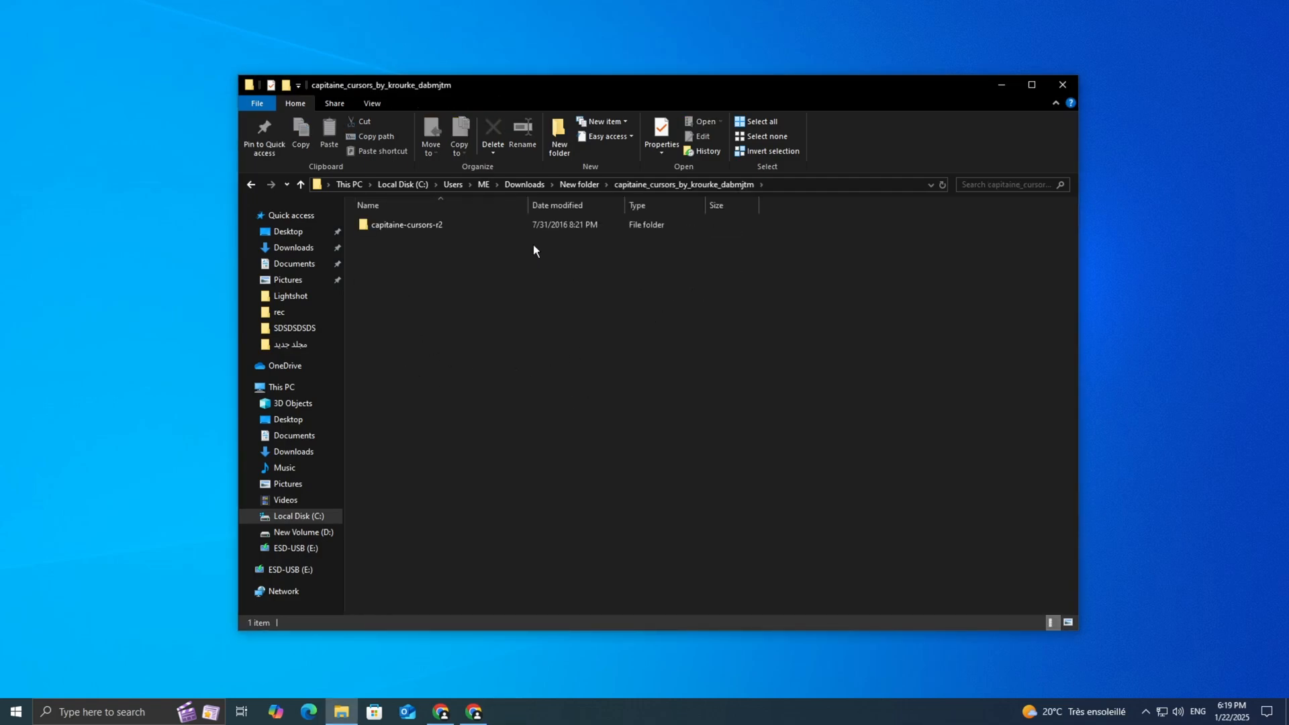
{"action": "double_click", "coordinate": [407, 225]}
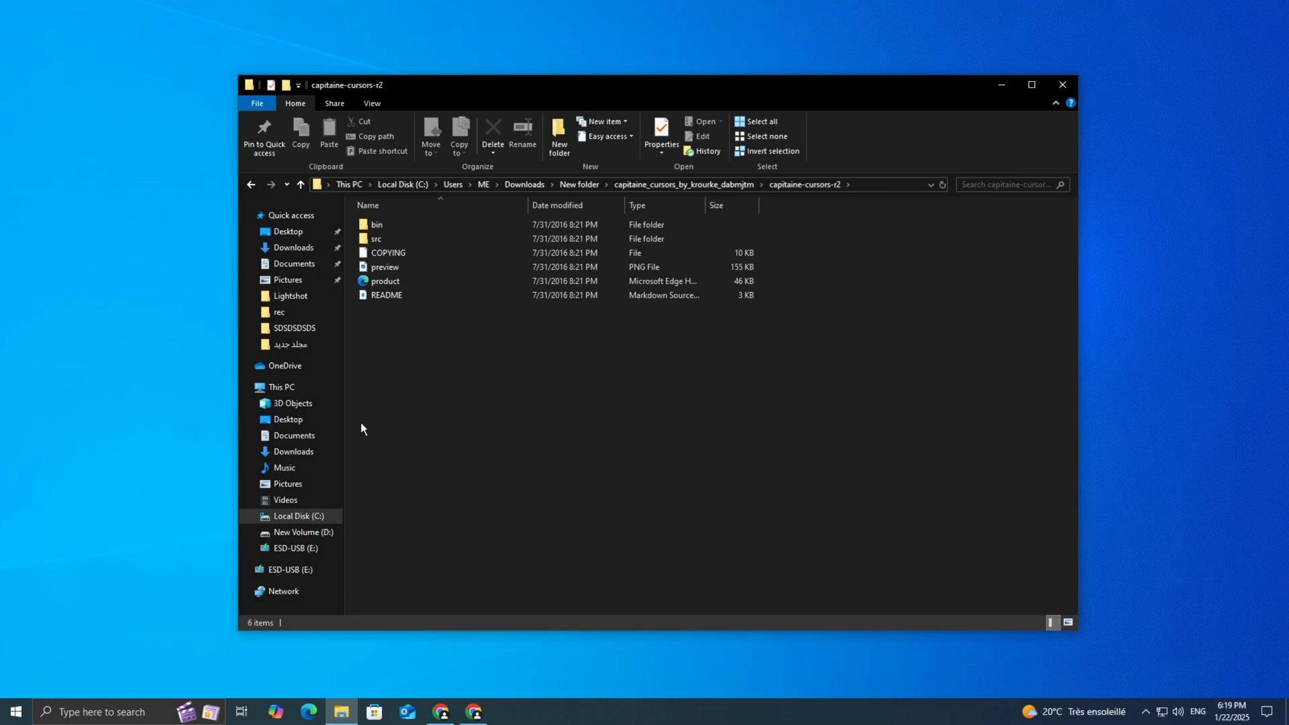
{"action": "mouse_move", "coordinate": [528, 434]}
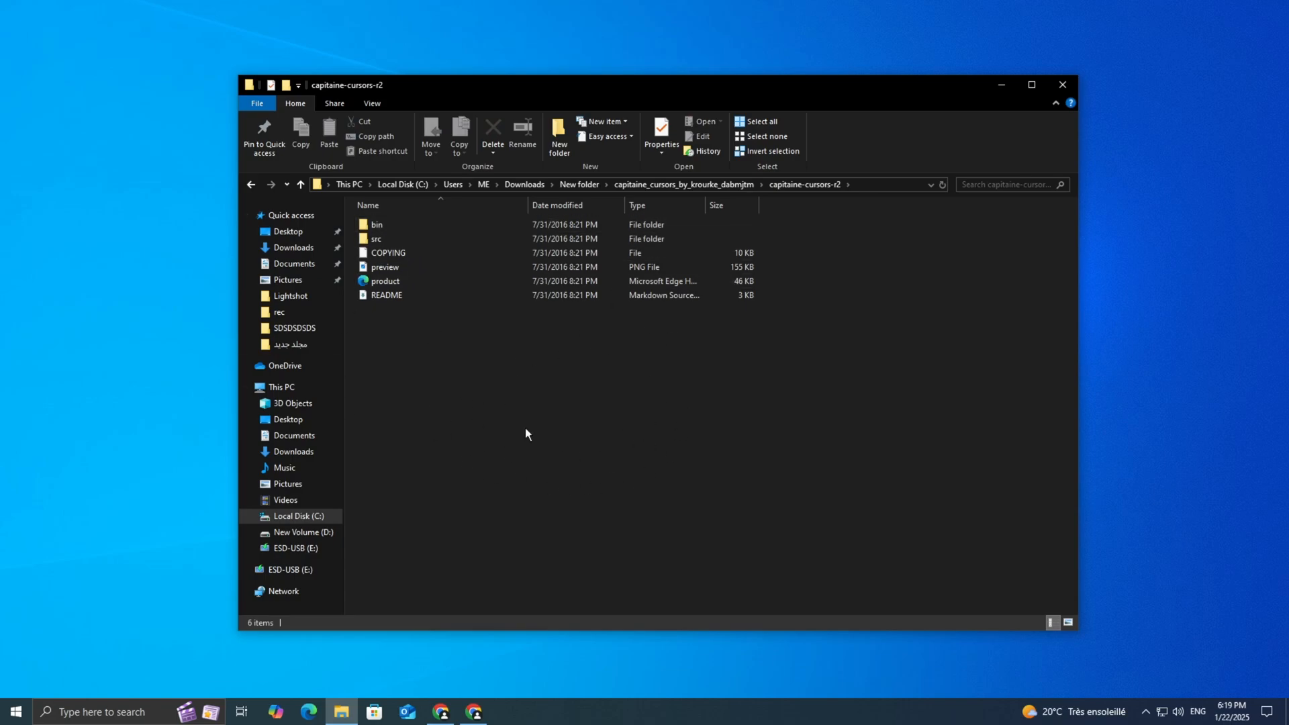
{"action": "double_click", "coordinate": [377, 238]}
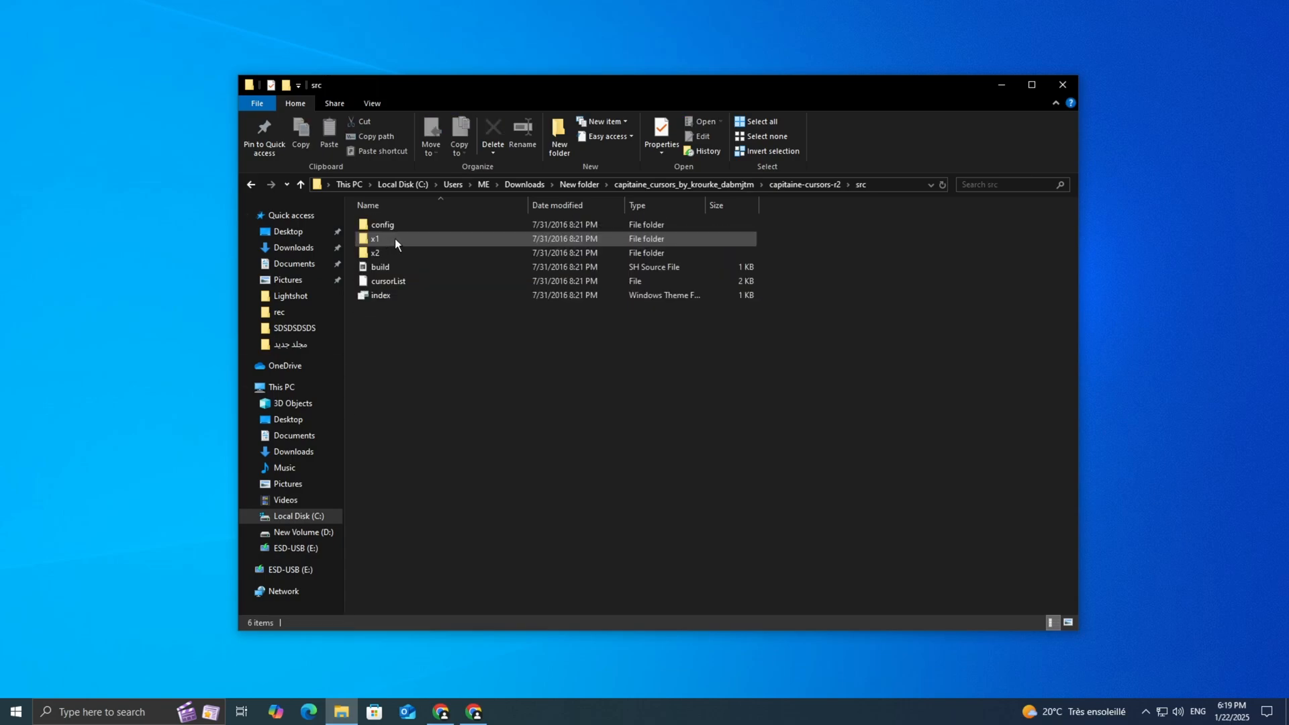
{"action": "double_click", "coordinate": [375, 252]}
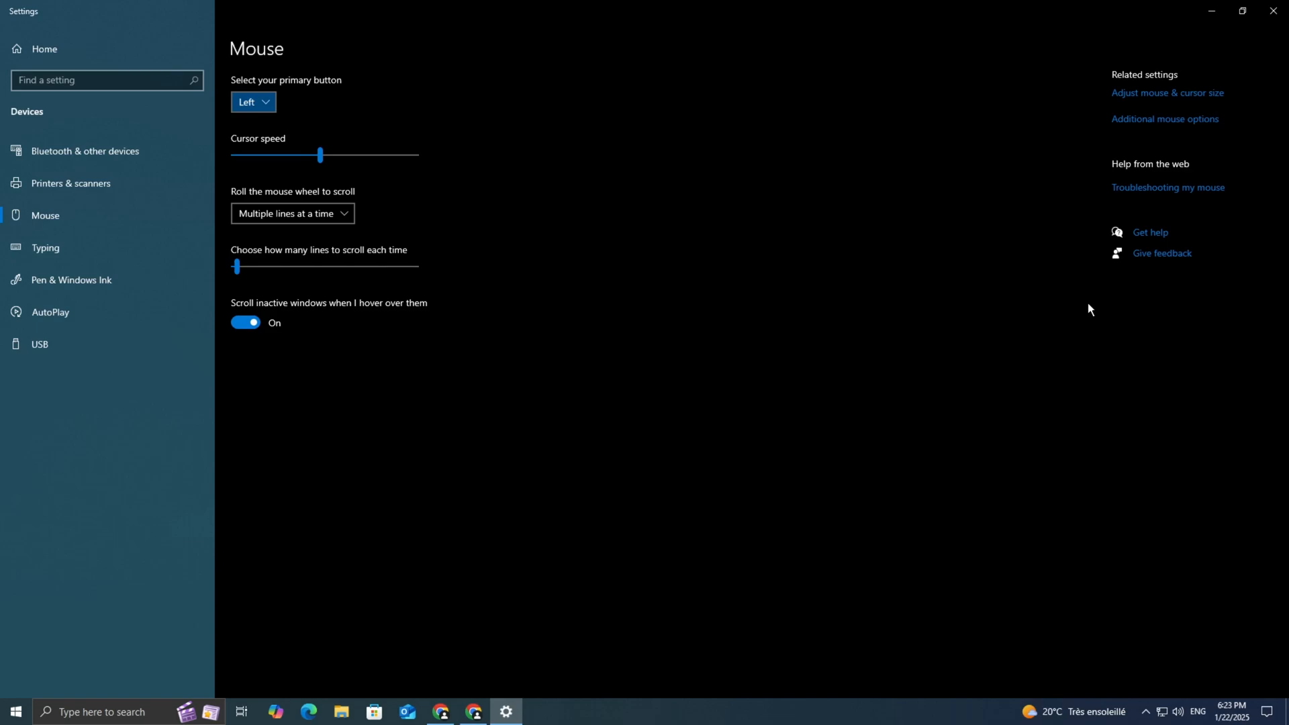
Open the Pointers tab from Additional mouse options and browse for a Normal Select cursor
{"action": "left_click", "coordinate": [1165, 119]}
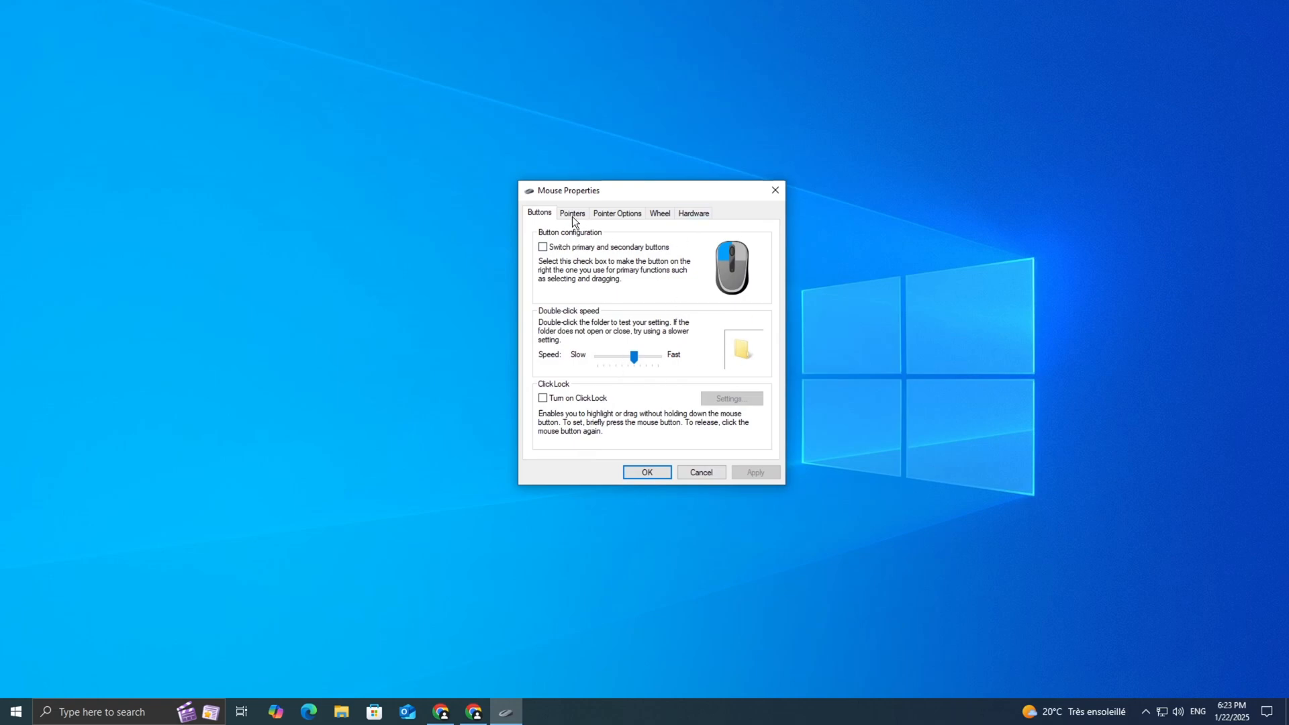
{"action": "left_click", "coordinate": [572, 213]}
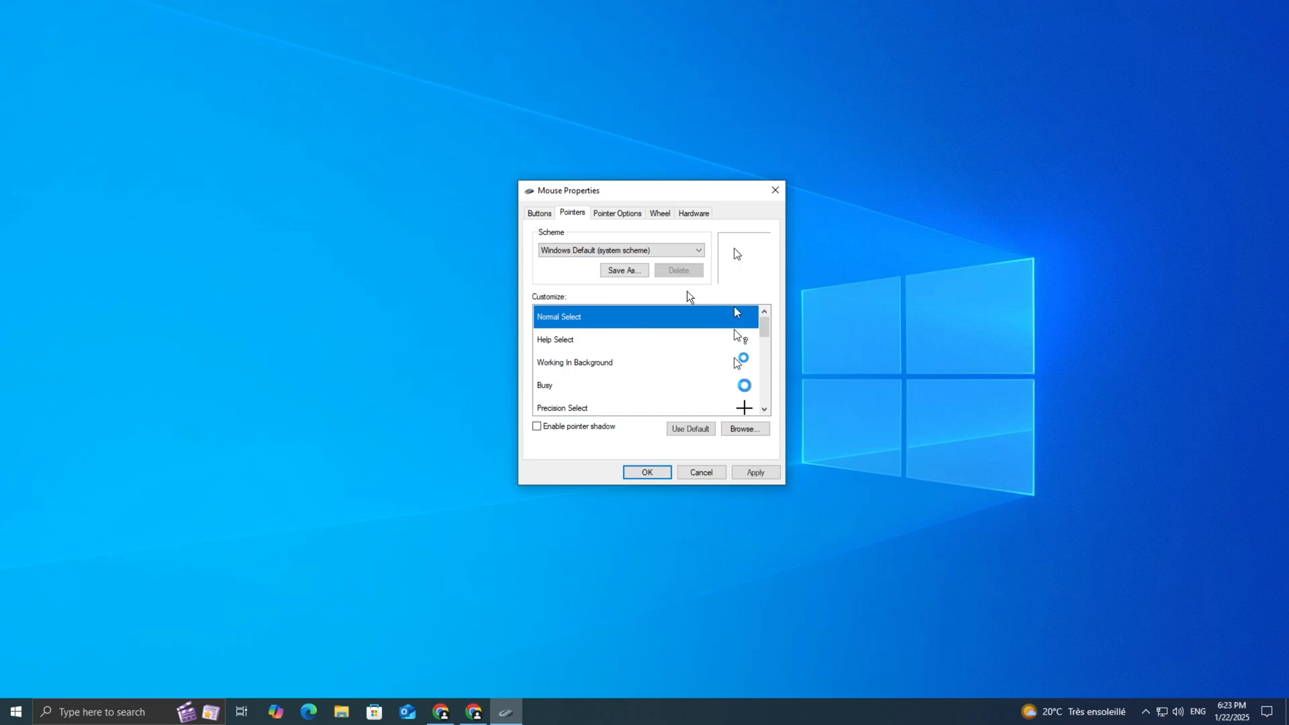
{"action": "left_click", "coordinate": [745, 428]}
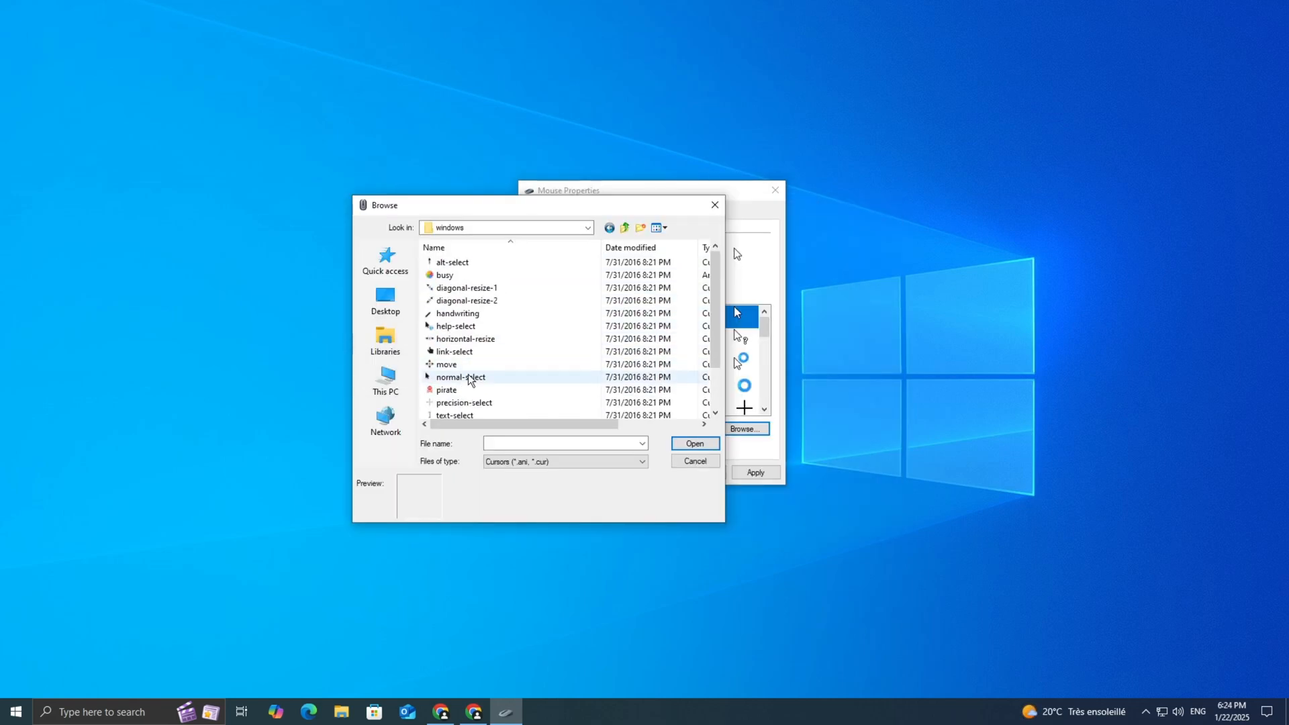
Assign the Capitaine normal-select, help-select and text-select cursor files to their pointers
{"action": "left_click", "coordinate": [695, 461]}
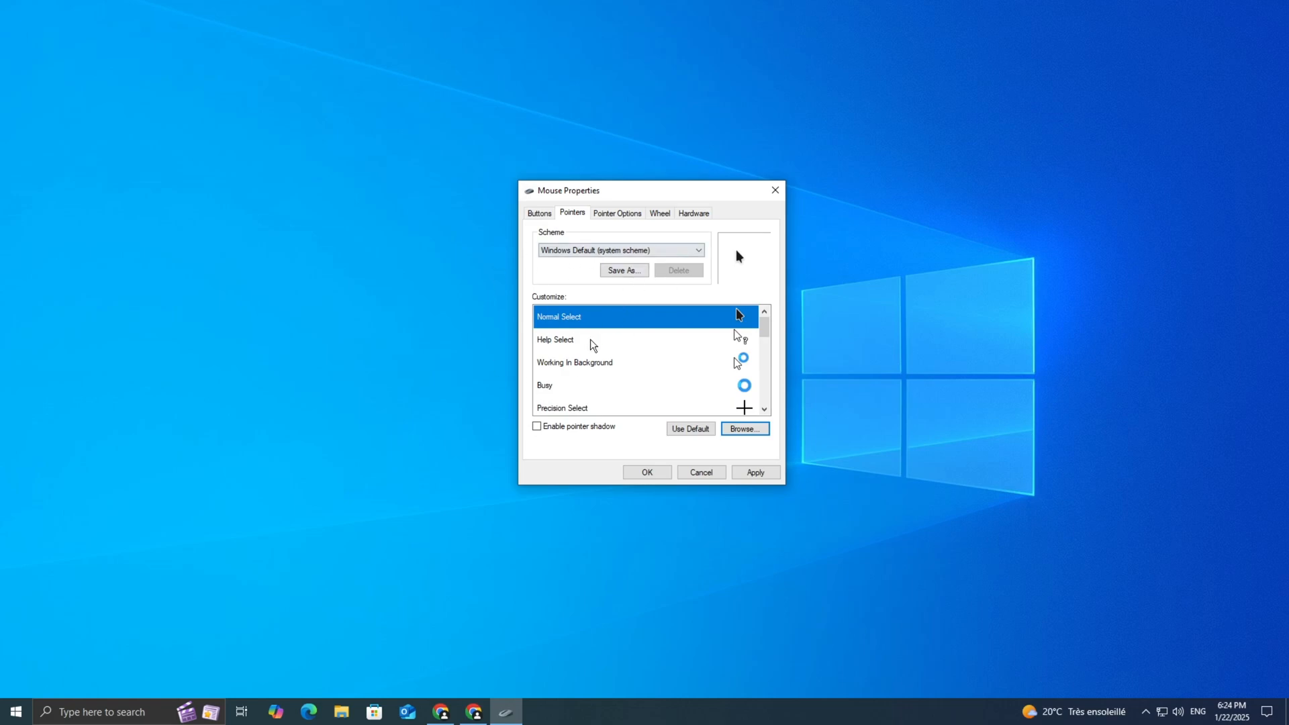
{"action": "left_click", "coordinate": [745, 428]}
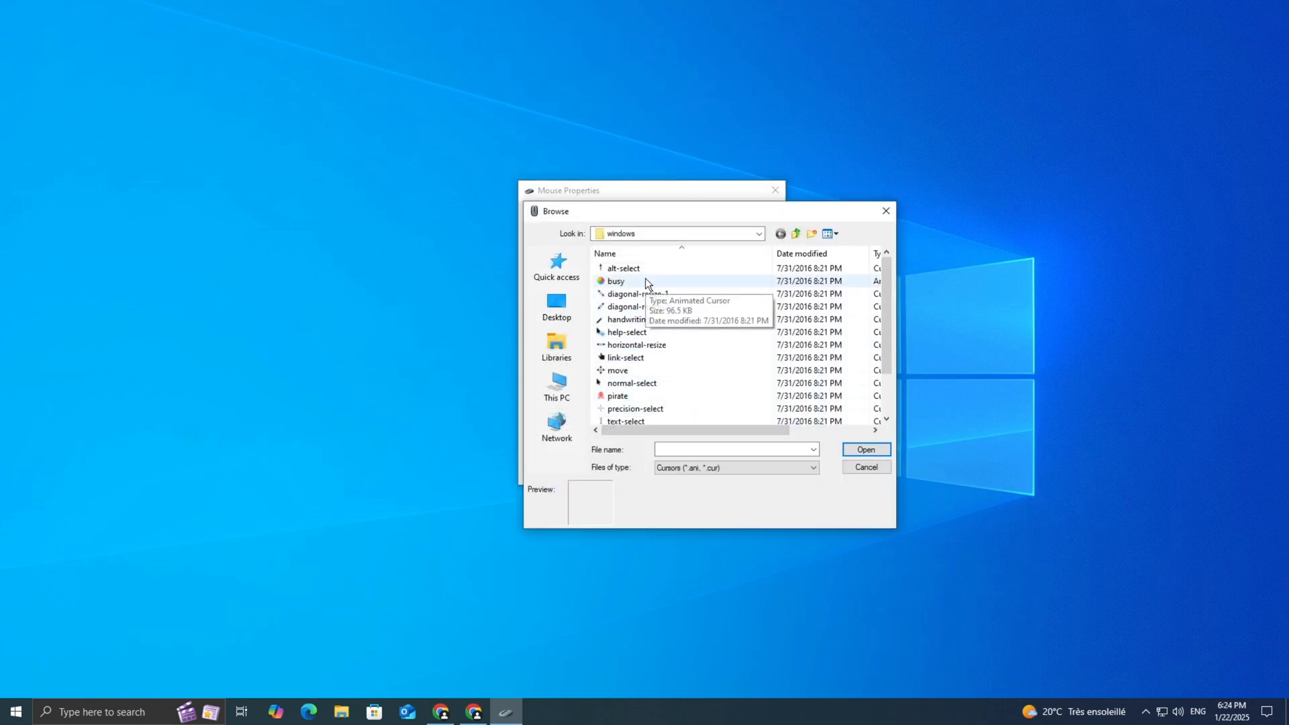
{"action": "type", "text": "h"}
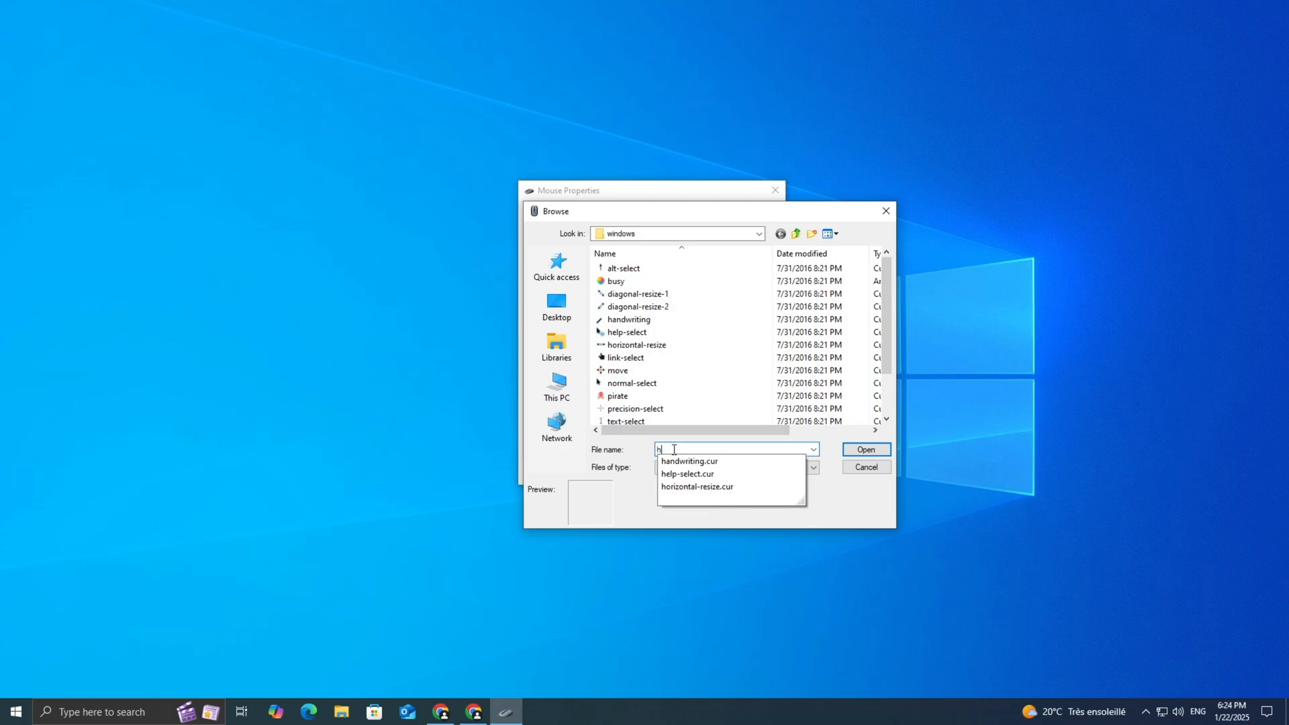
{"action": "left_click", "coordinate": [866, 449]}
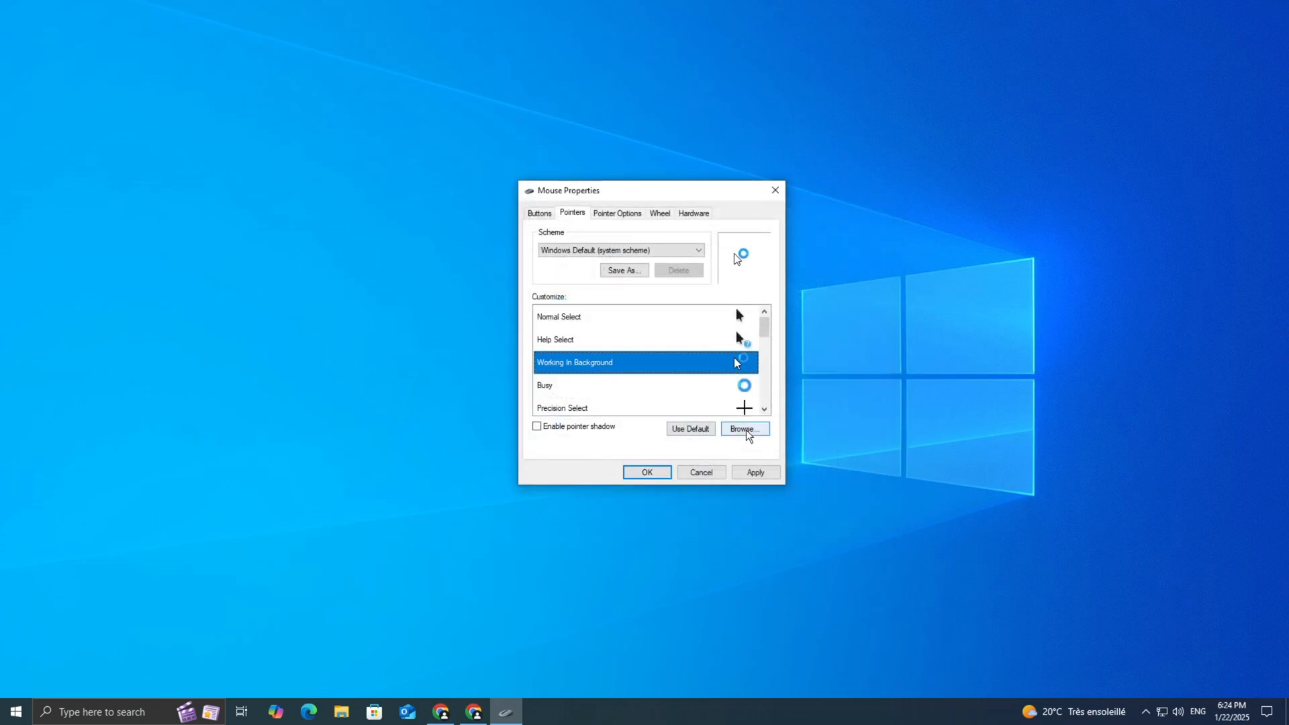
{"action": "left_click", "coordinate": [744, 429]}
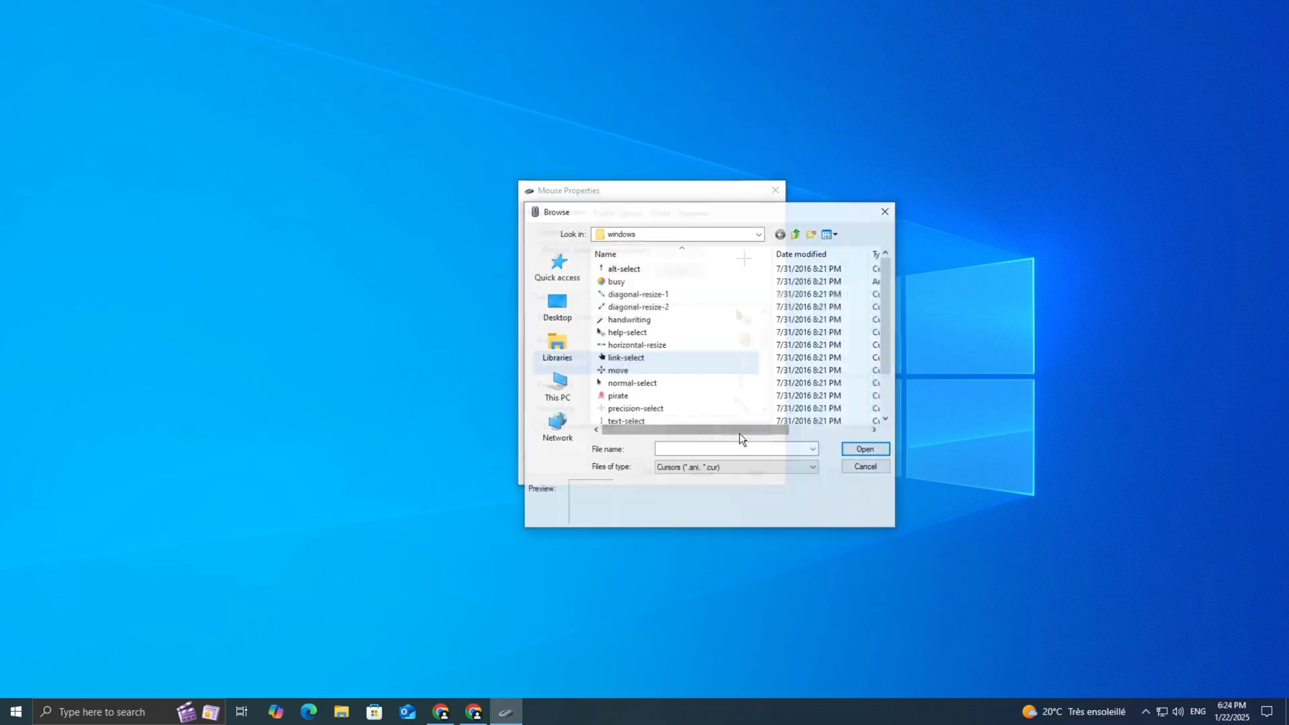
{"action": "type", "text": "te"}
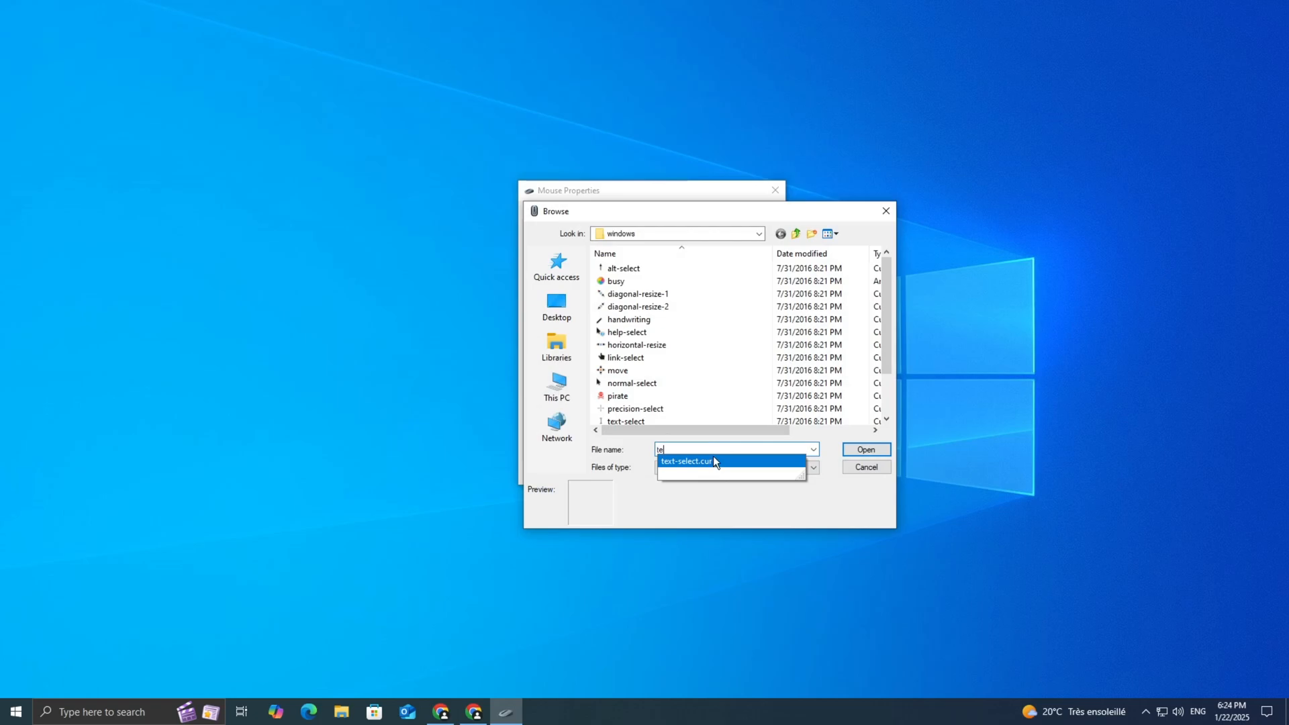
{"action": "left_click", "coordinate": [867, 450]}
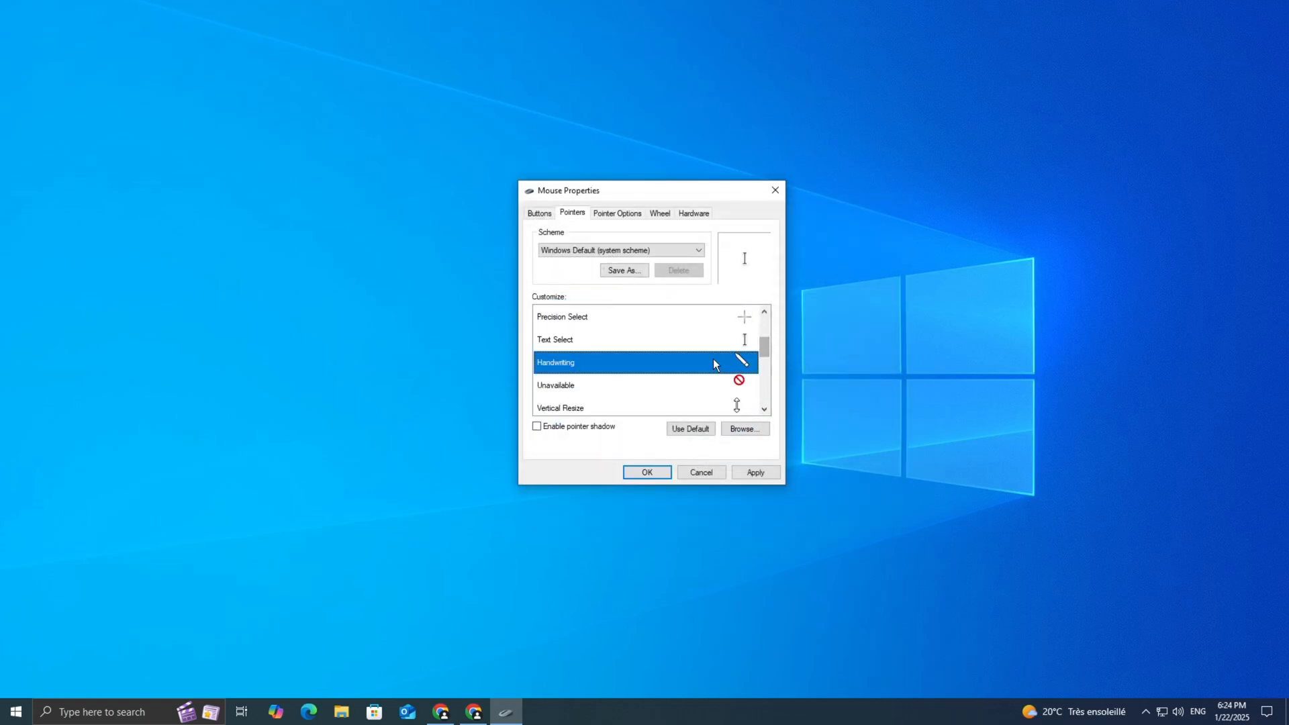
Save the customised pointers as the scheme 'test' and close Mouse Properties with OK
{"action": "left_click", "coordinate": [624, 270]}
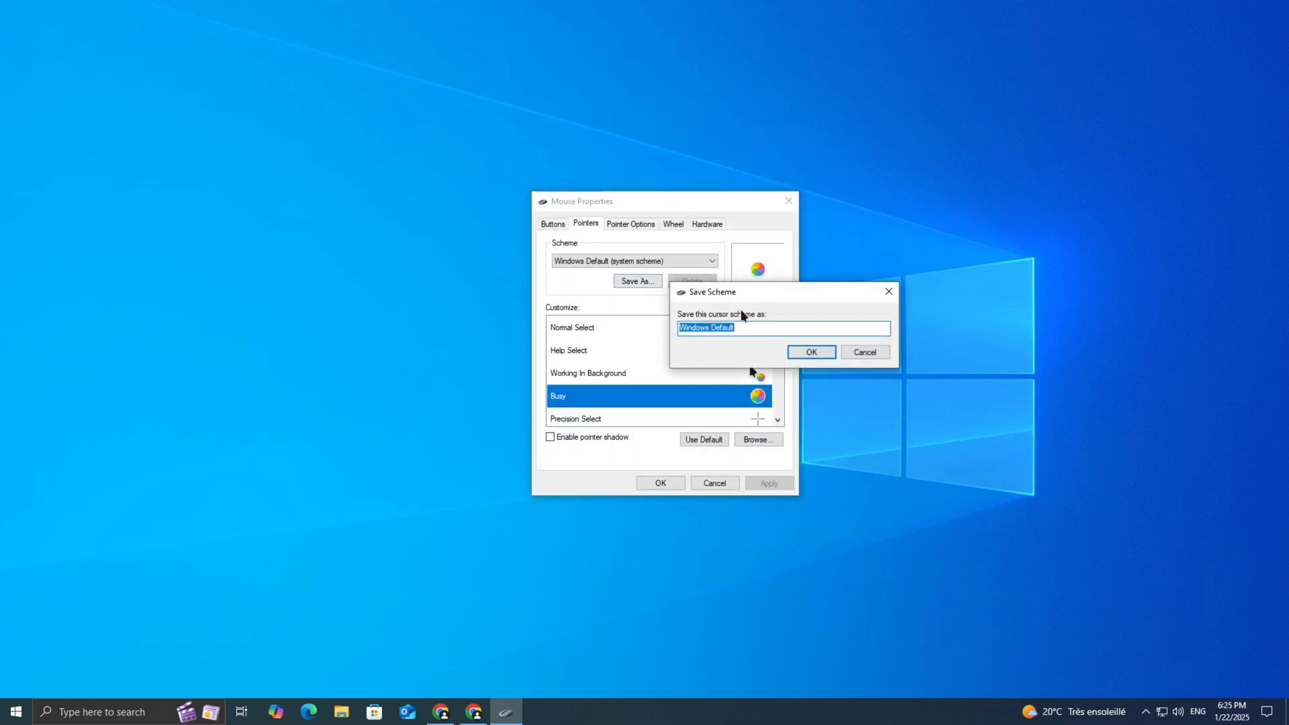
{"action": "left_click", "coordinate": [811, 352]}
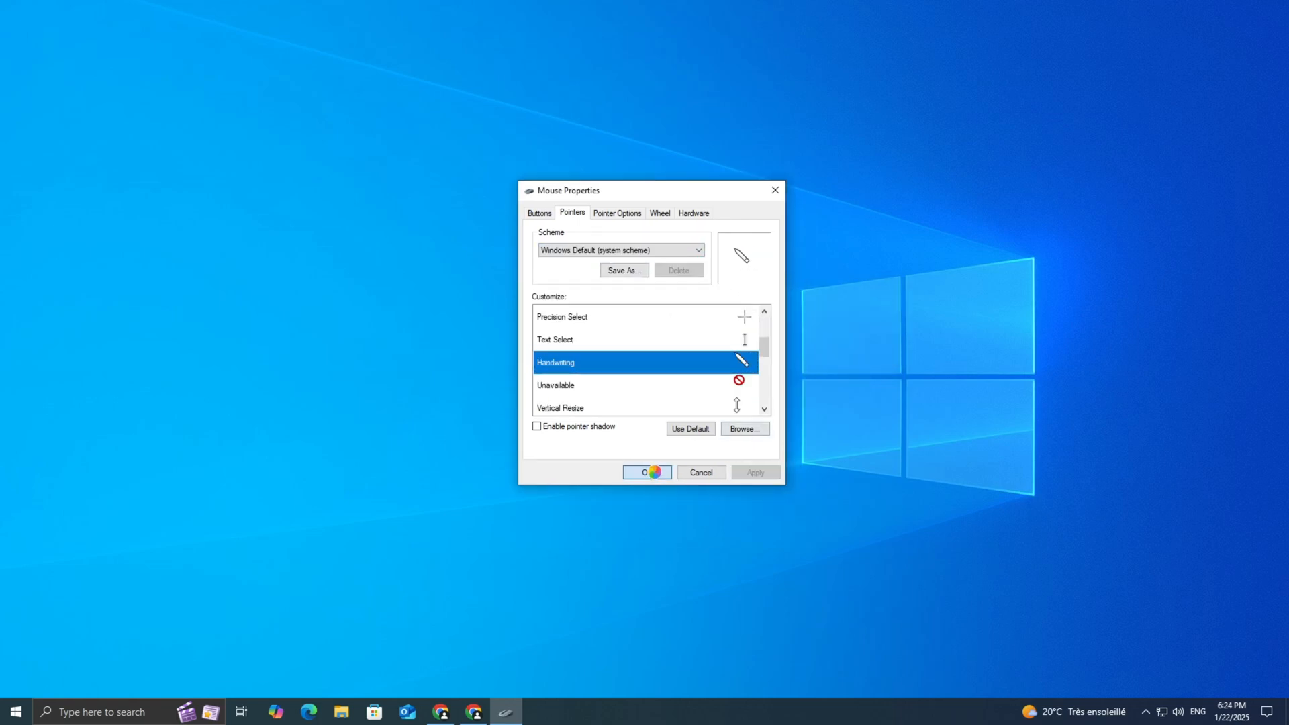
{"action": "left_click", "coordinate": [701, 472]}
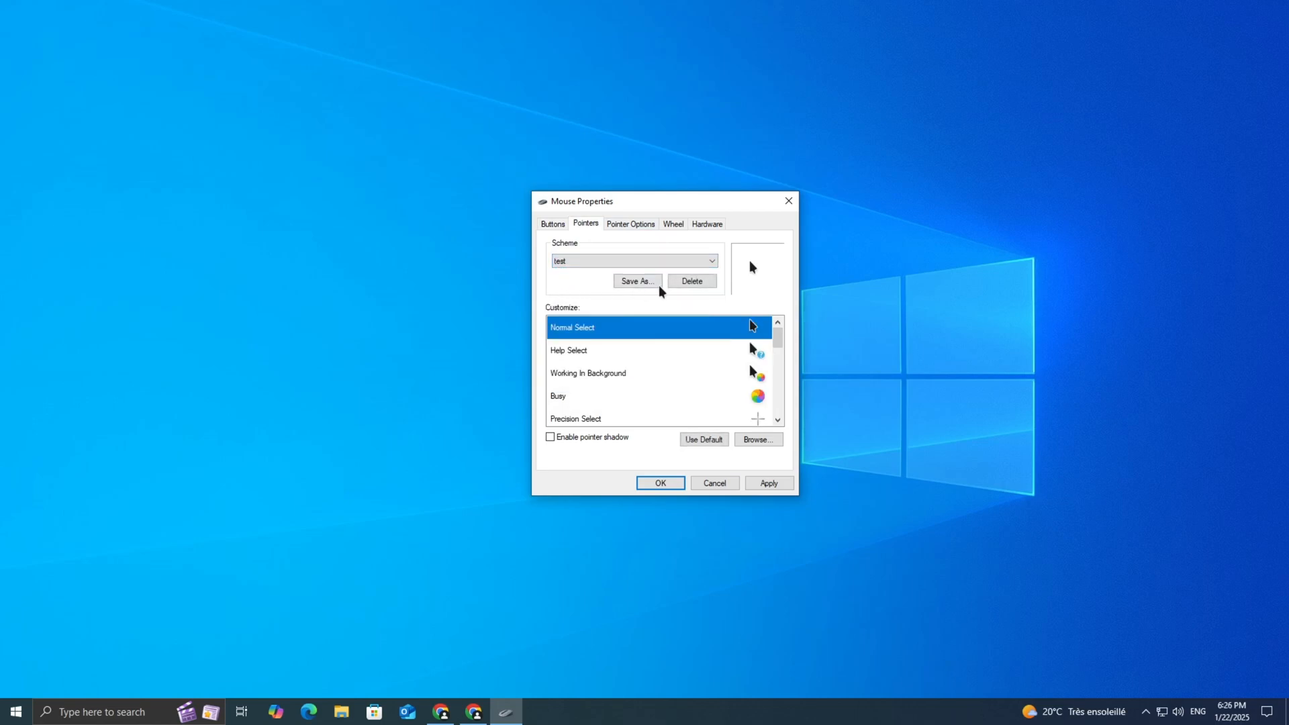
Delete the 'test' cursor scheme, confirm Yes, then pick a built-in scheme from the dropdown
{"action": "left_click", "coordinate": [692, 280]}
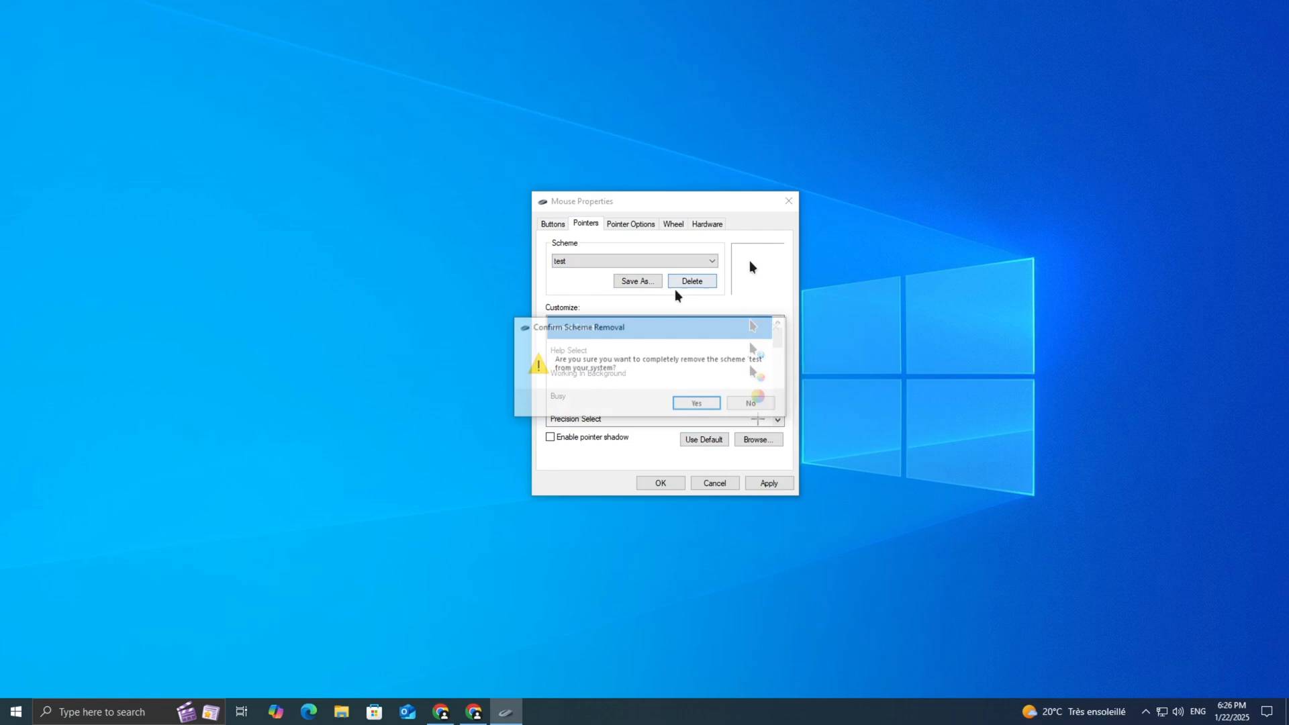
{"action": "left_click", "coordinate": [697, 403]}
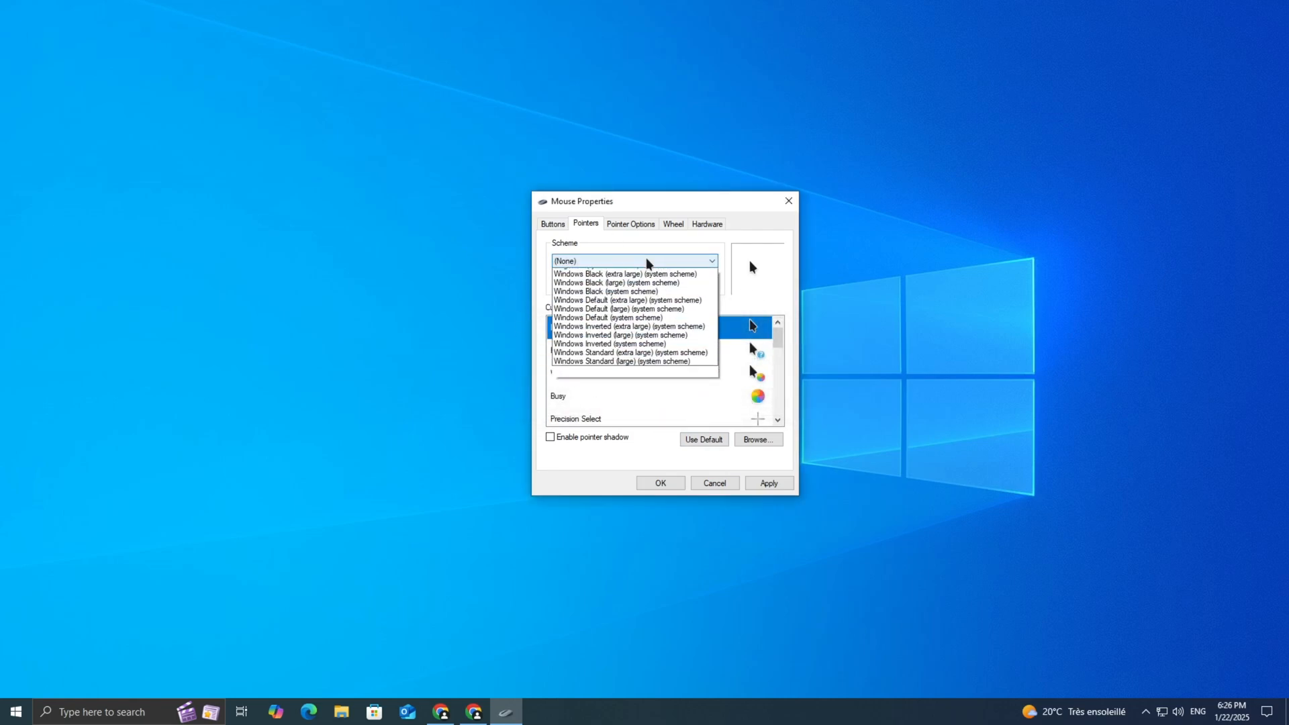
{"action": "left_click", "coordinate": [592, 260]}
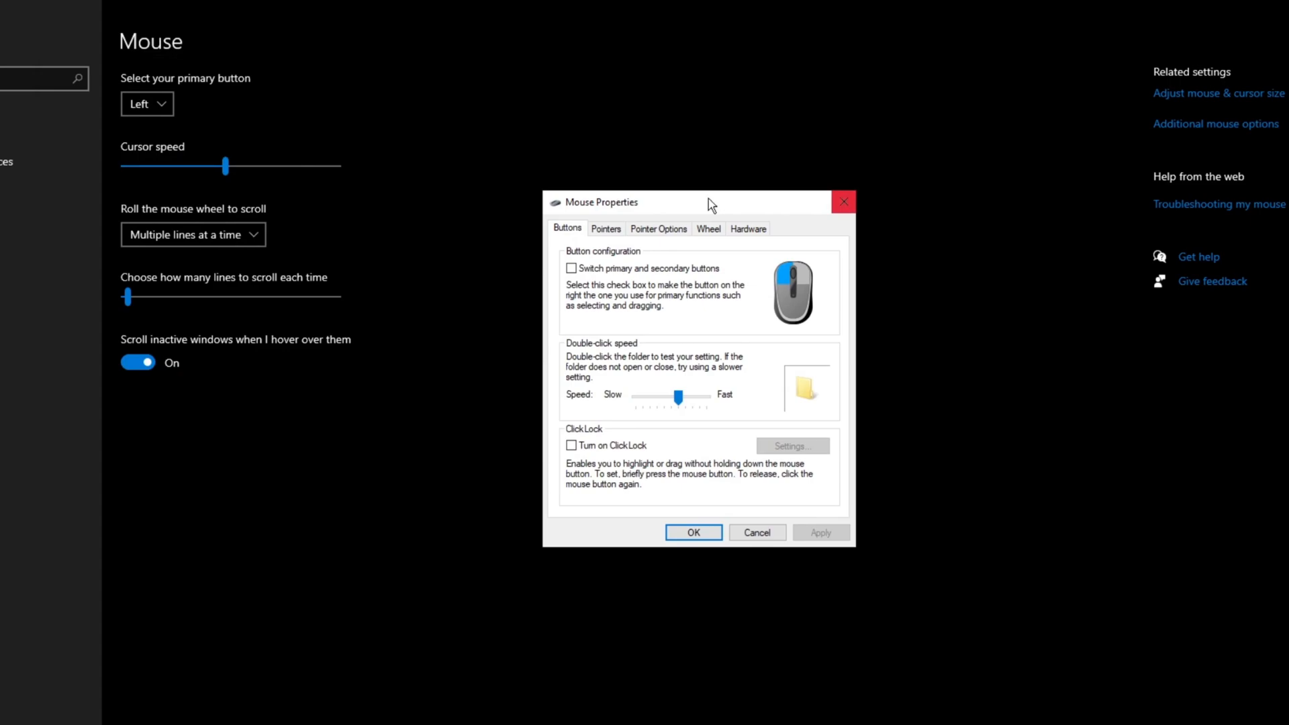
Close the Mouse Properties window
{"action": "left_click", "coordinate": [605, 228]}
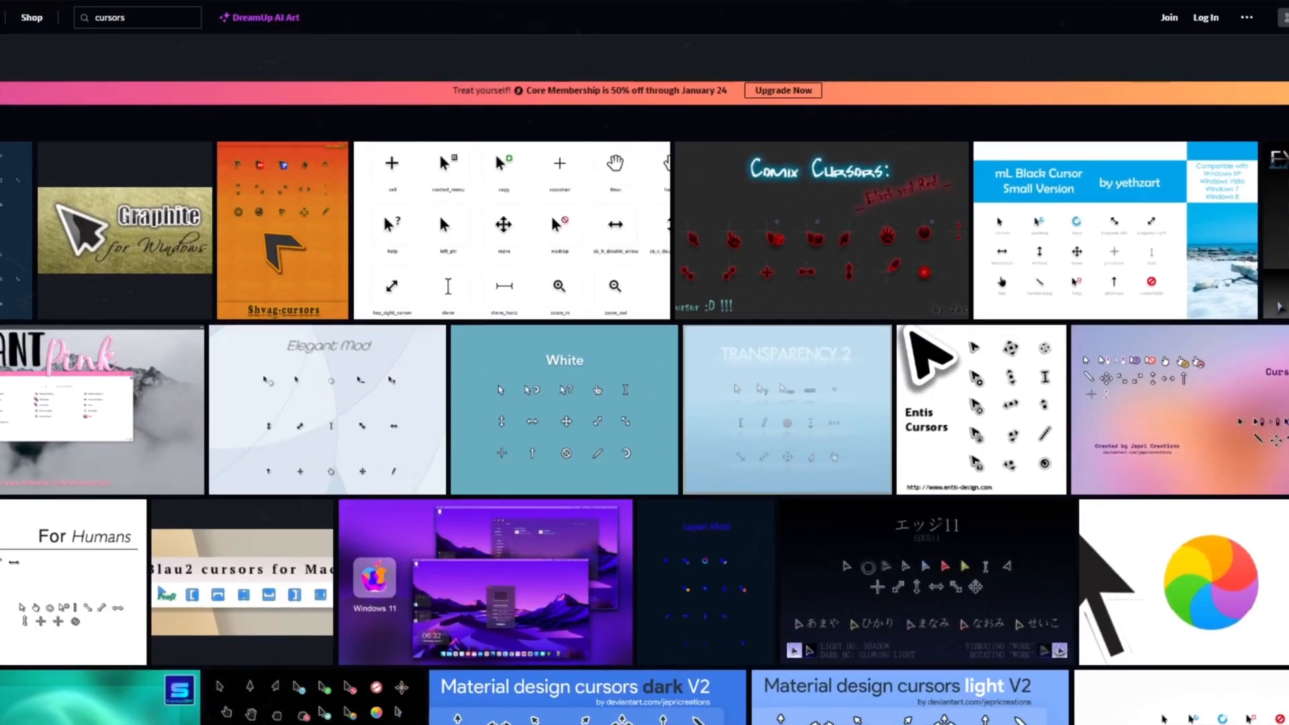
Open the Capitaine cursors pack from the results and scroll to its Free download button
{"action": "scroll", "scroll_direction": "down", "scroll_amount": 3}
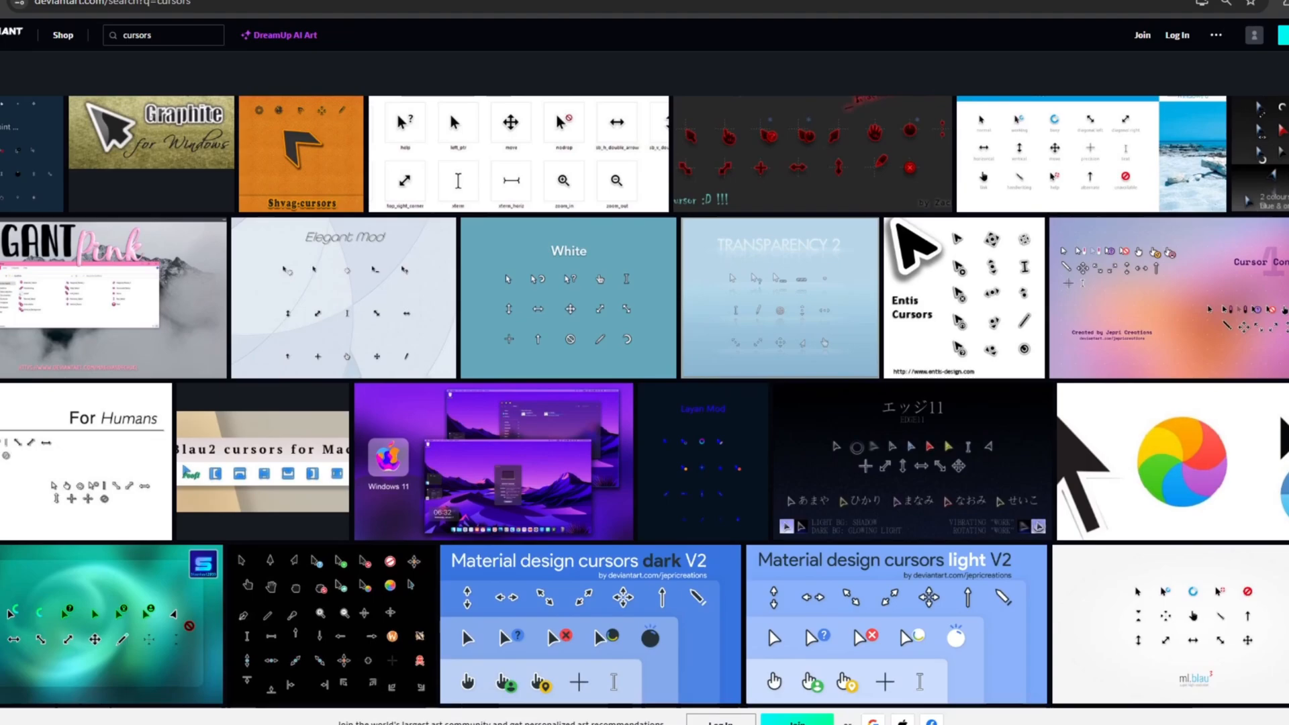
{"action": "scroll", "scroll_direction": "down", "scroll_amount": 3}
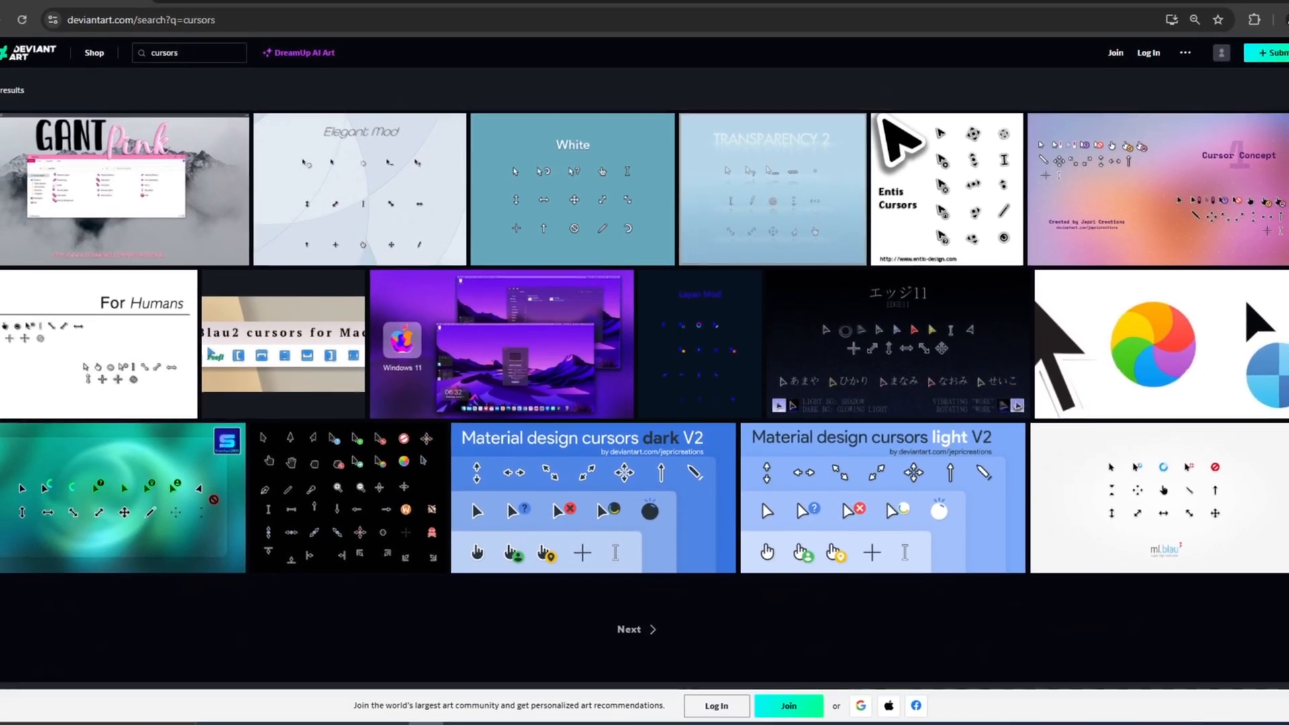
{"action": "scroll", "scroll_direction": "down", "scroll_amount": 3}
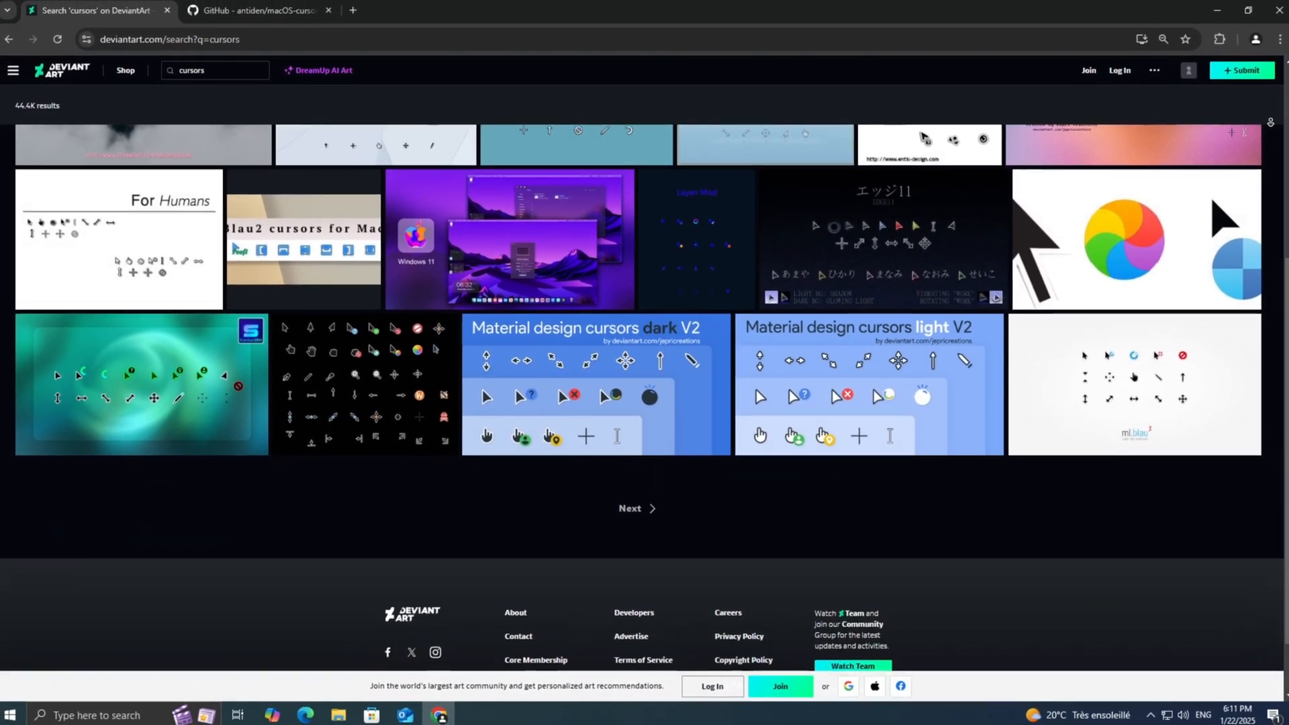
{"action": "left_click", "coordinate": [256, 11]}
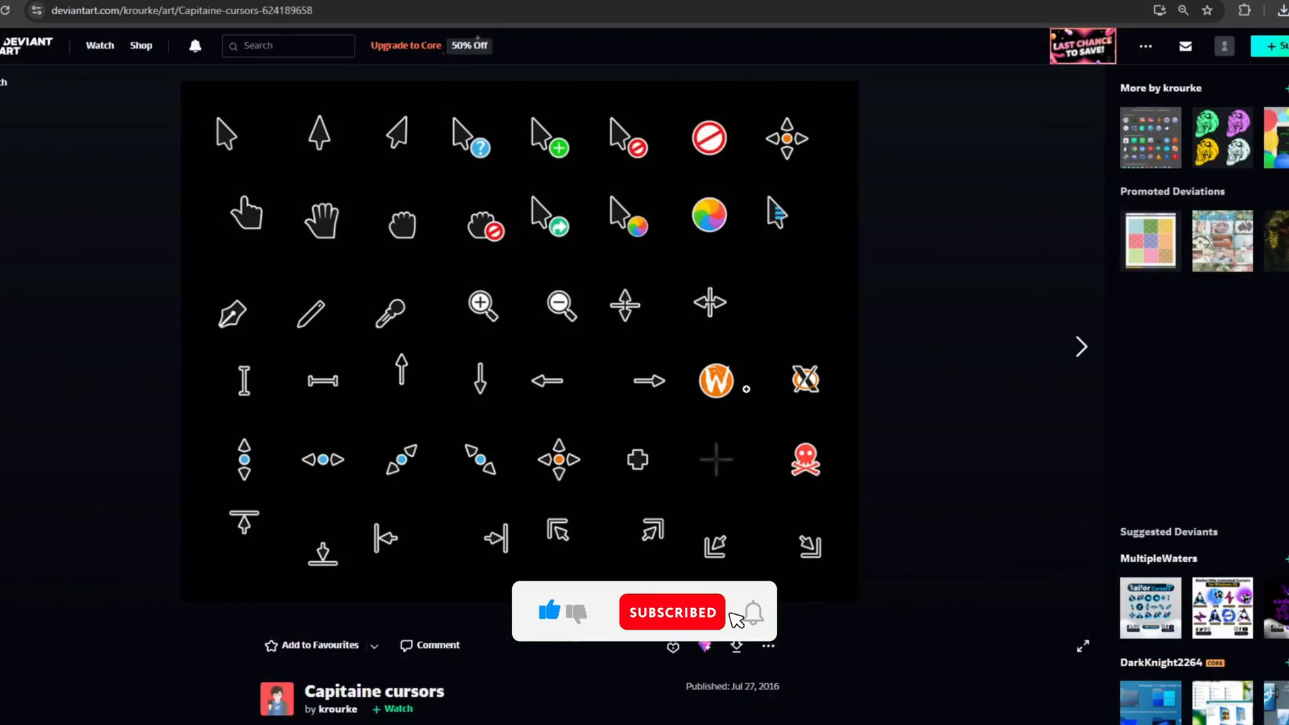
{"action": "scroll", "scroll_direction": "down", "scroll_amount": 3}
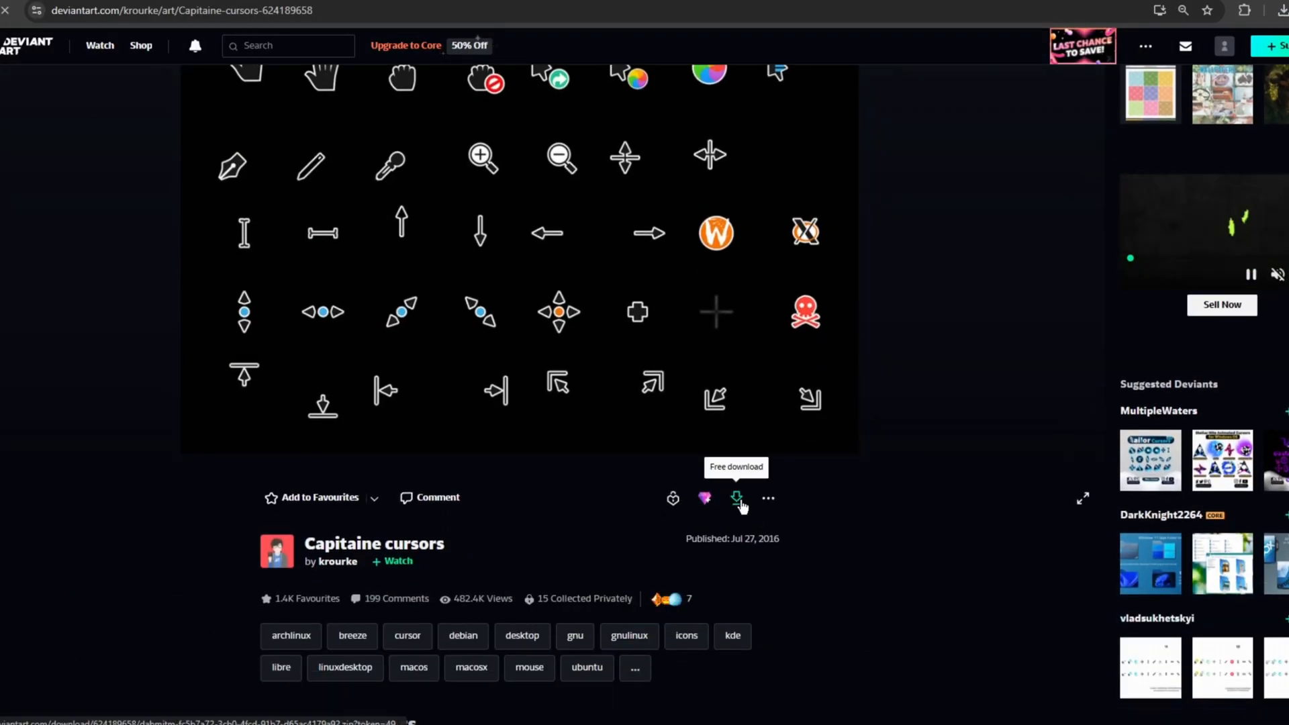